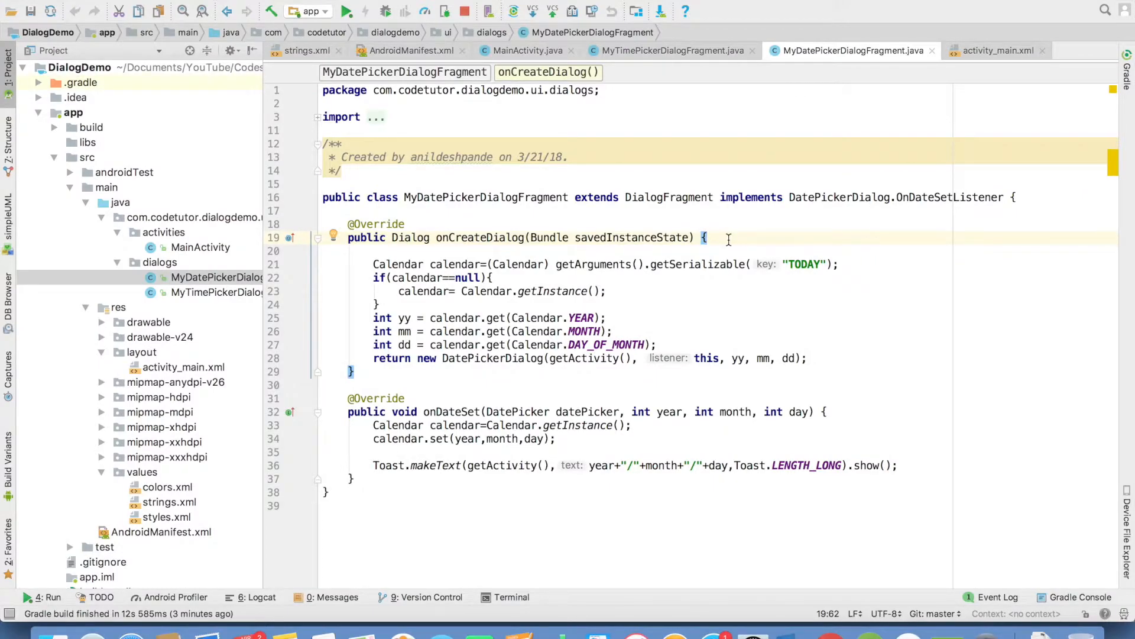
Review MyDatePickerDialogFragment's class declaration, DialogFragment superclass and the onCreateDialog Calendar setup
left_click(215, 277)
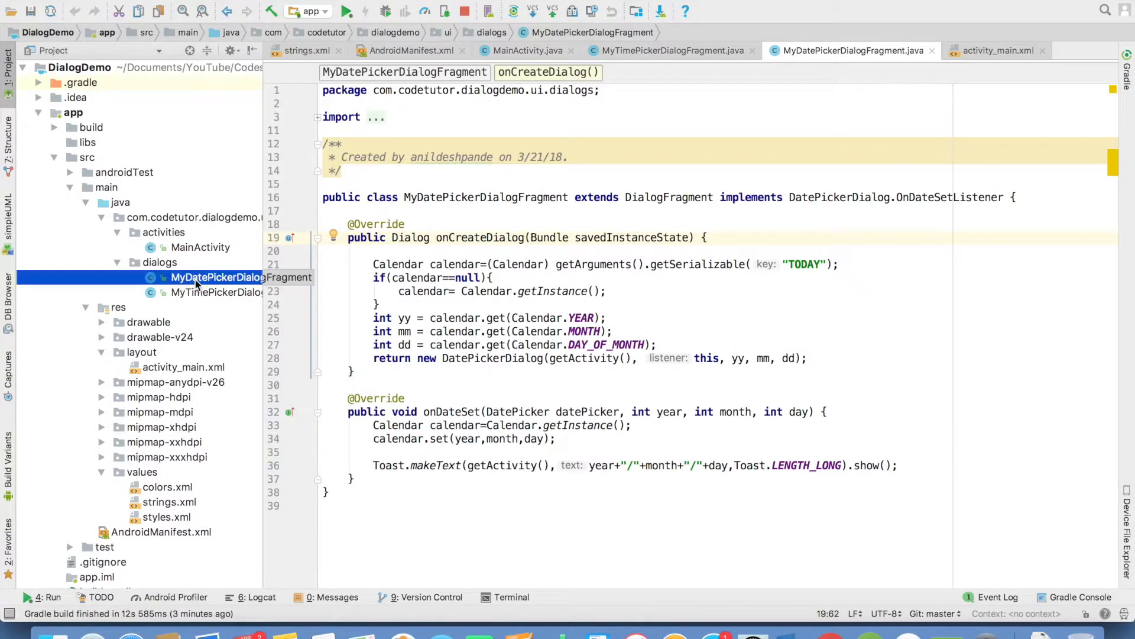
double_click(486, 198)
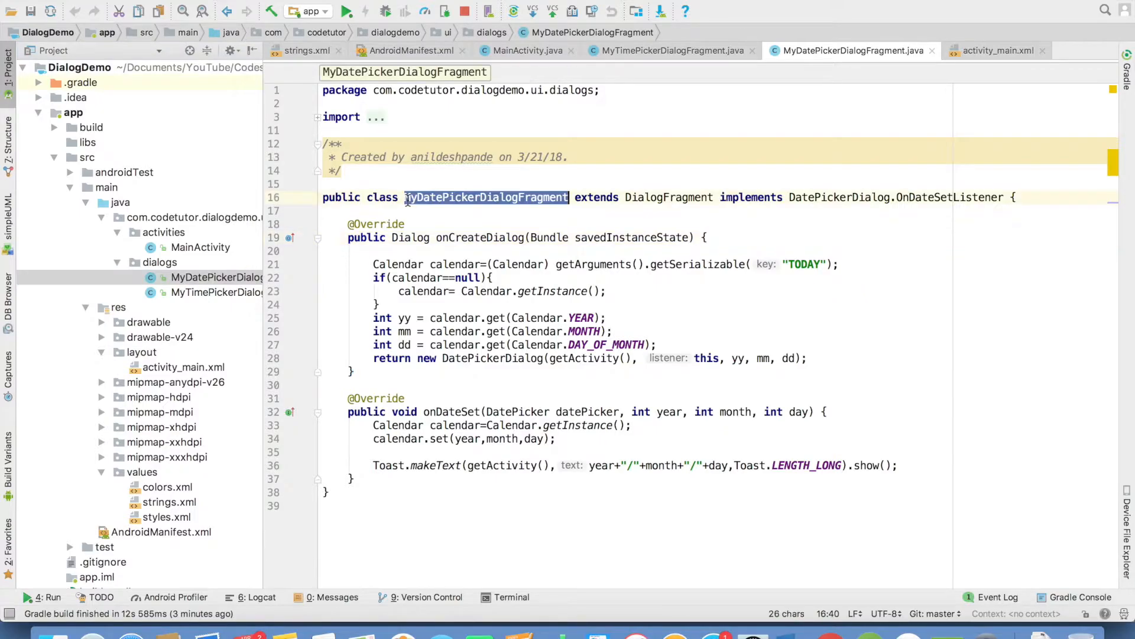
double_click(667, 198)
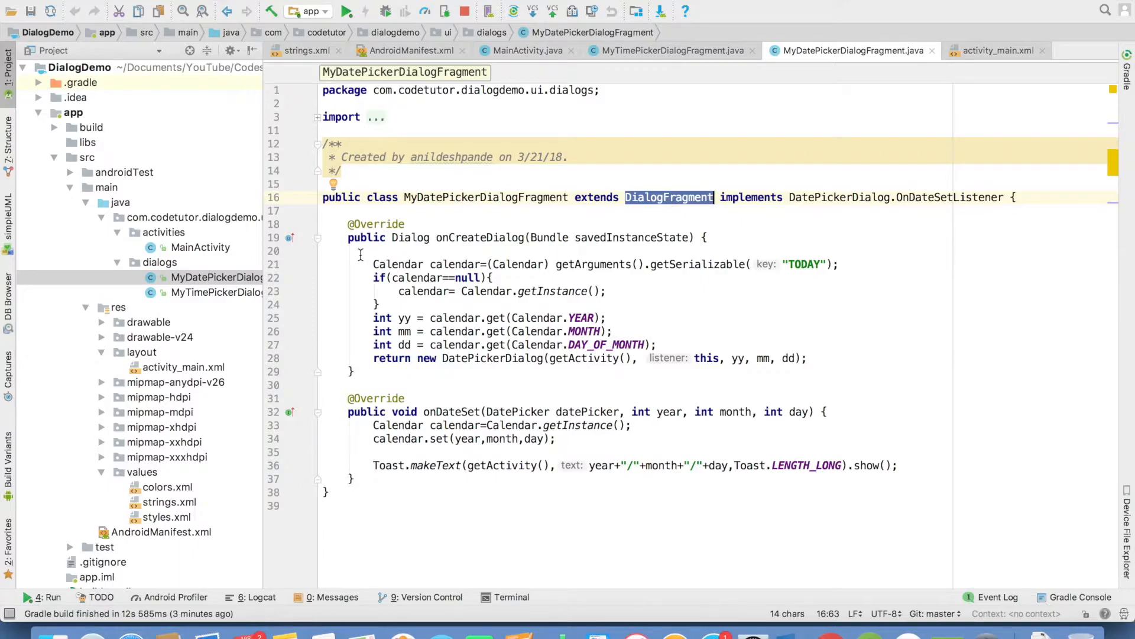
mouse_move(319, 242)
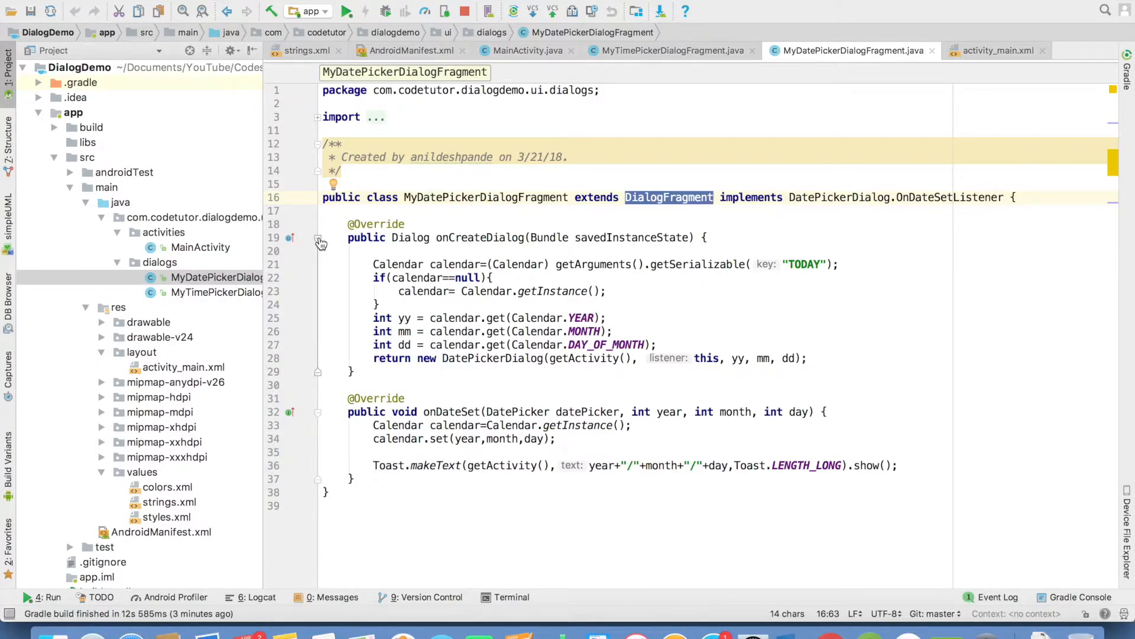
left_click(317, 238)
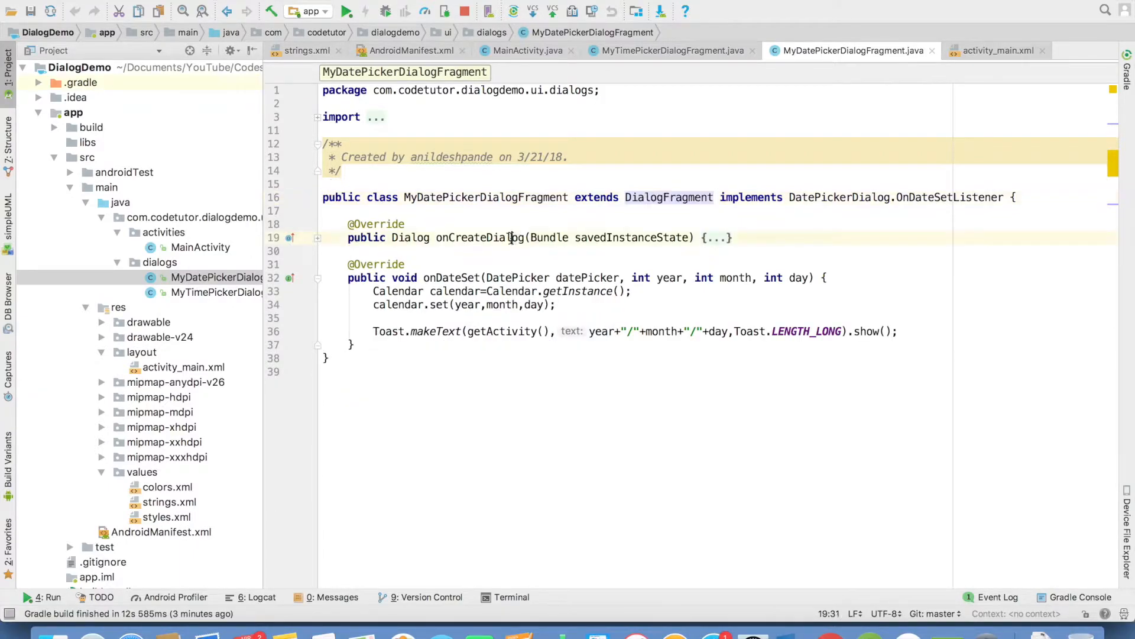
double_click(410, 238)
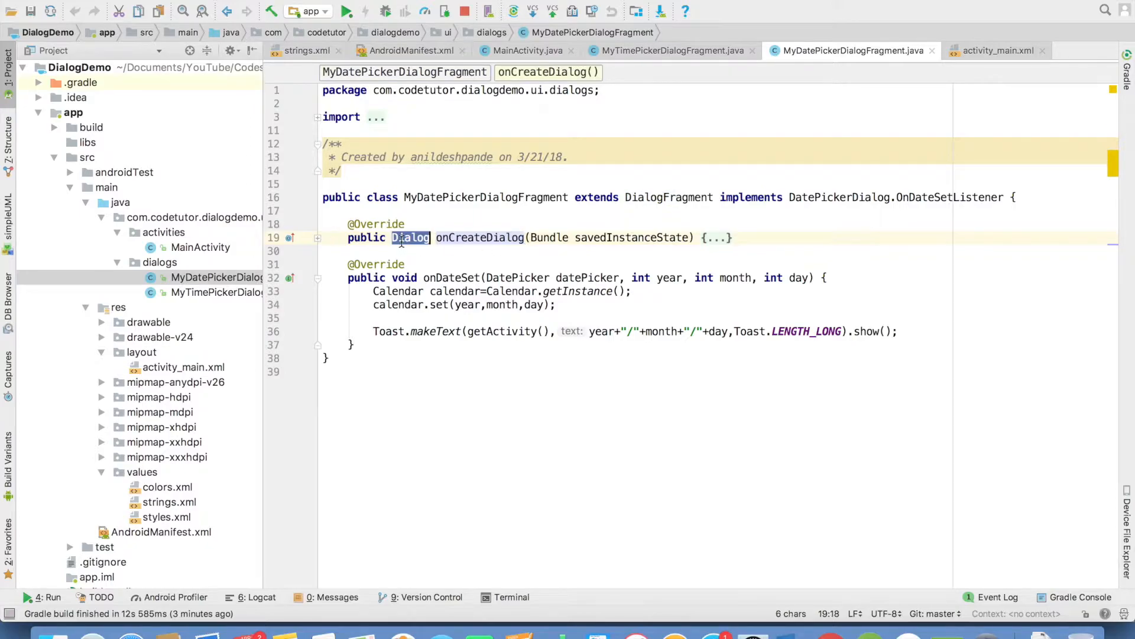
left_click(317, 240)
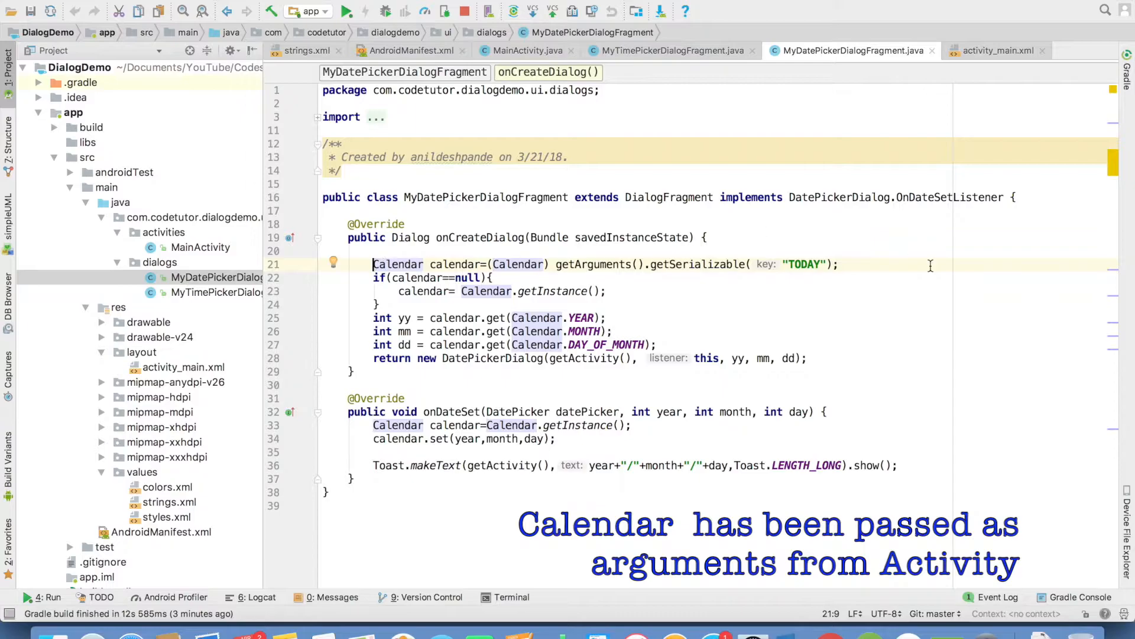
double_click(593, 263)
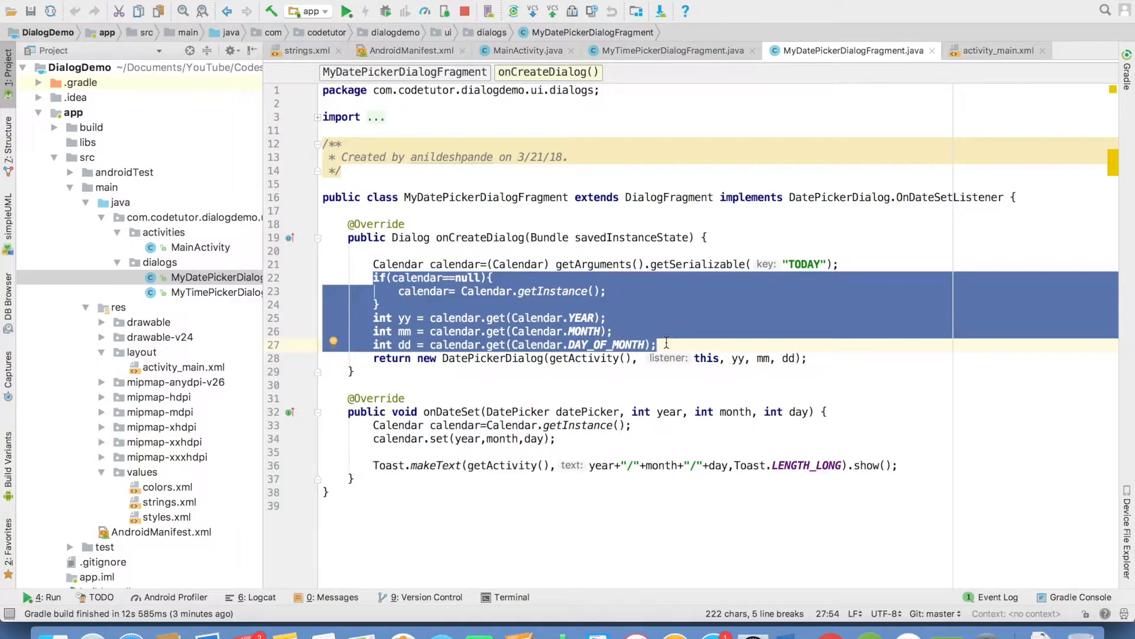
Review the returned DatePickerDialog's context and listener arguments, the OnDateSetListener interface and onDateSet Toast
double_click(706, 357)
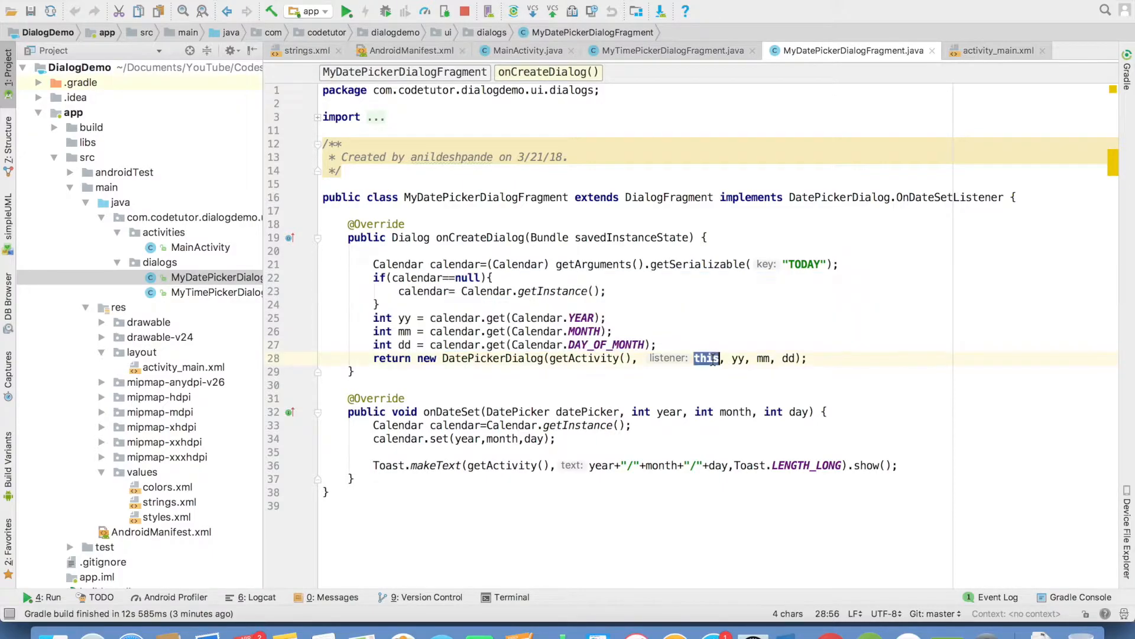
double_click(493, 357)
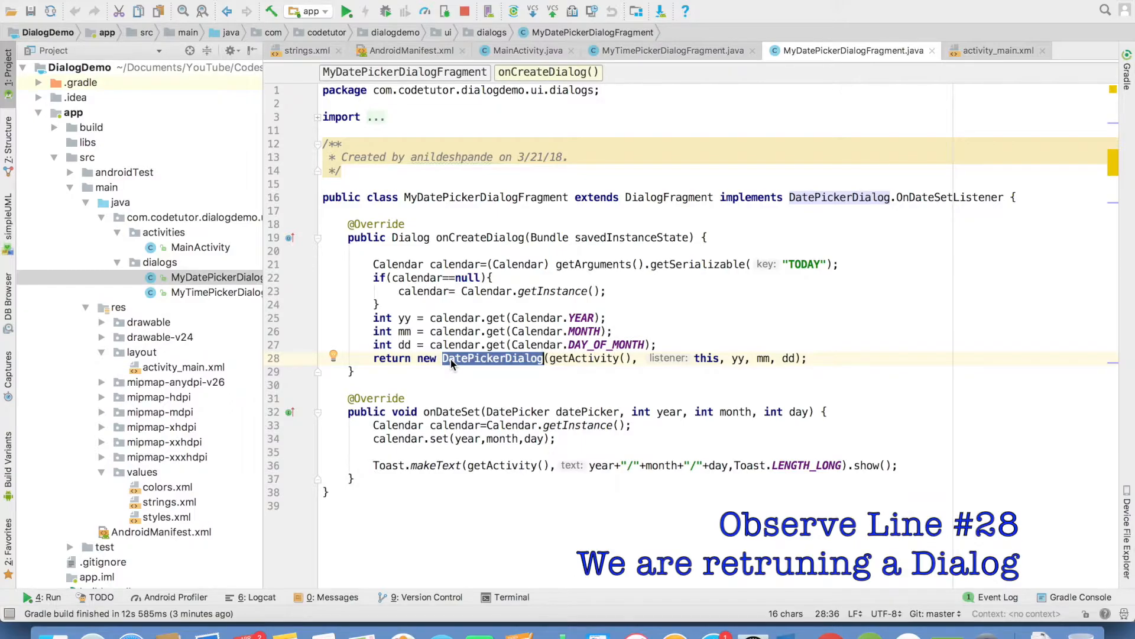
left_click(583, 357)
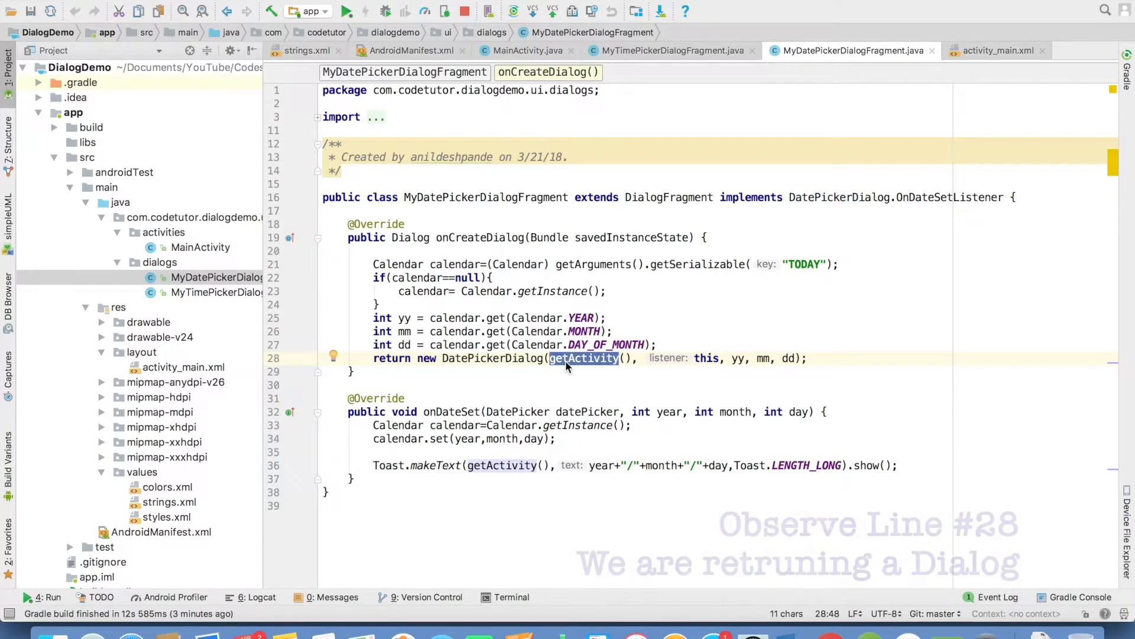
double_click(705, 357)
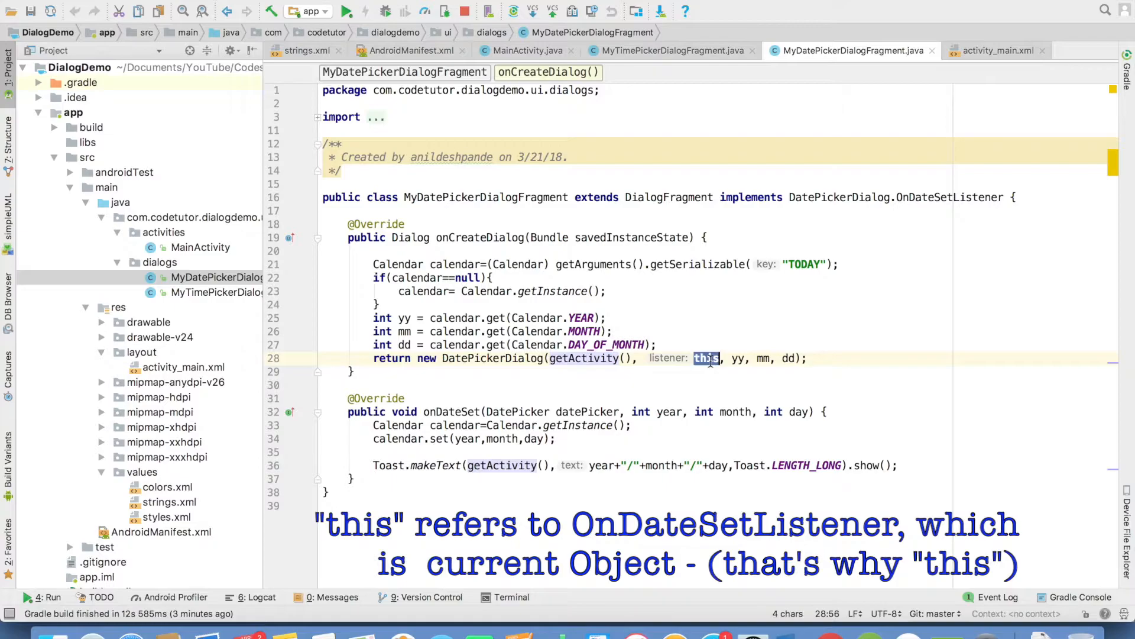
left_click(933, 197)
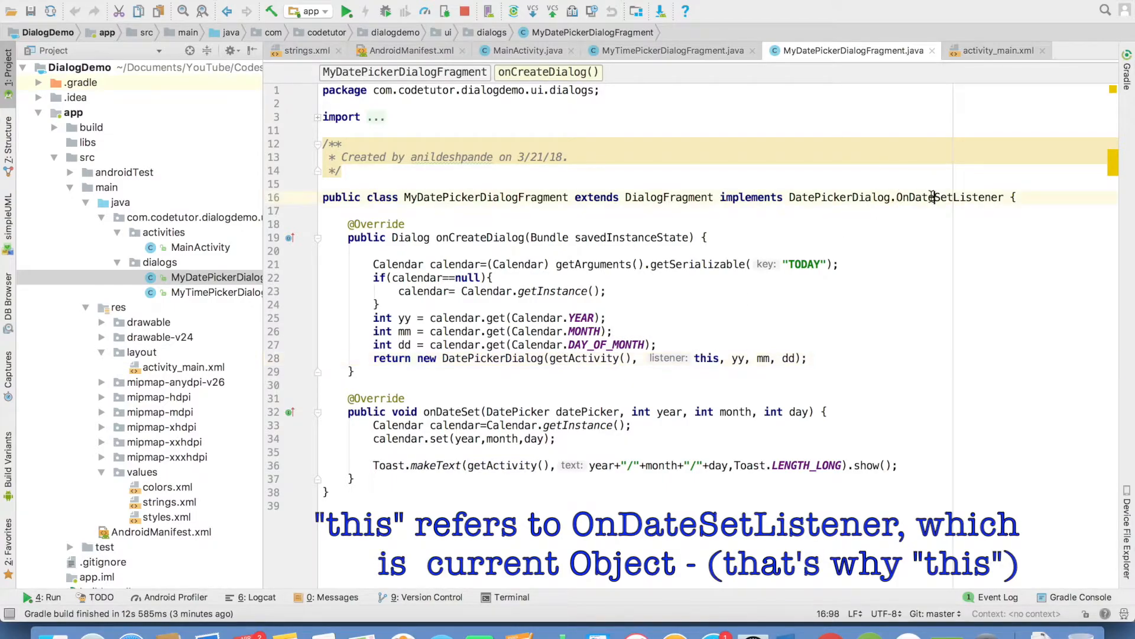
double_click(950, 197)
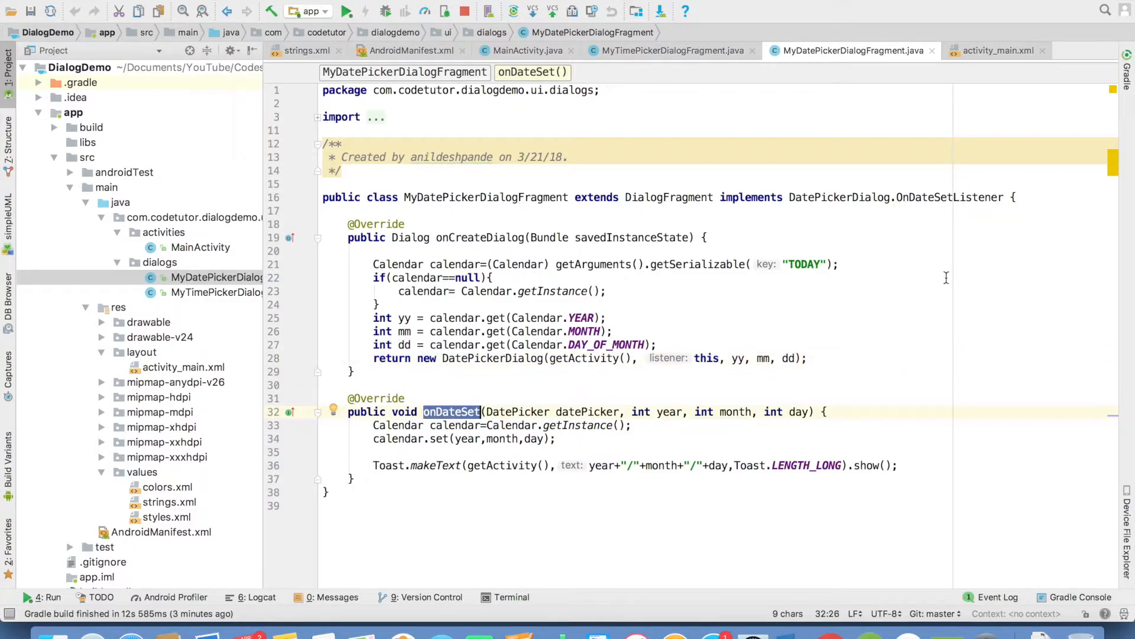
double_click(925, 197)
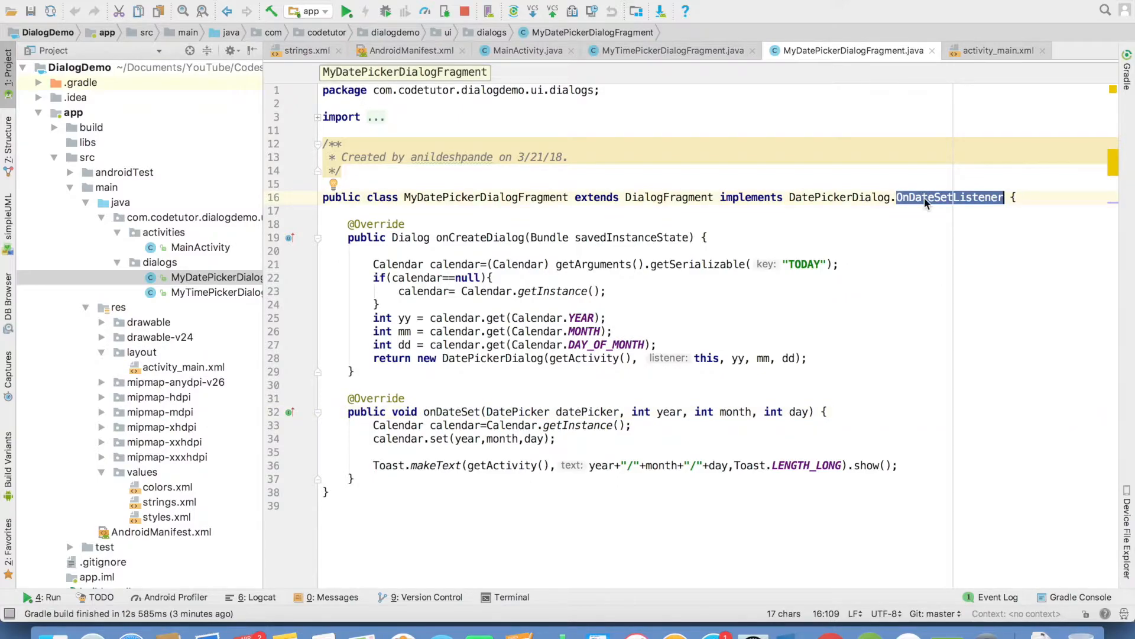
mouse_move(931, 201)
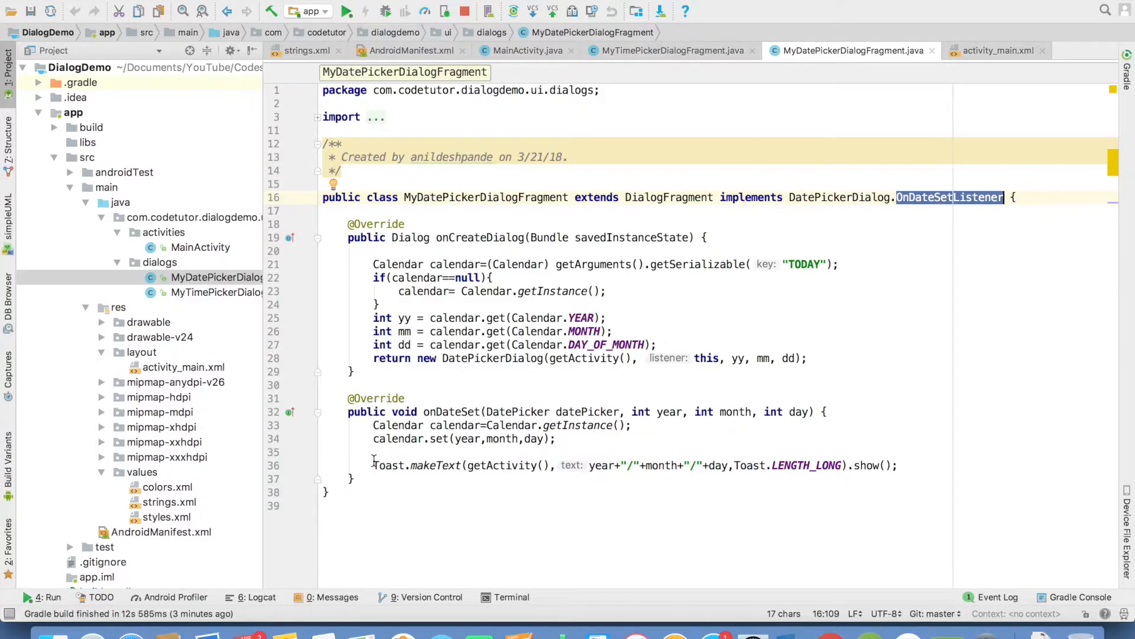
left_click(897, 465)
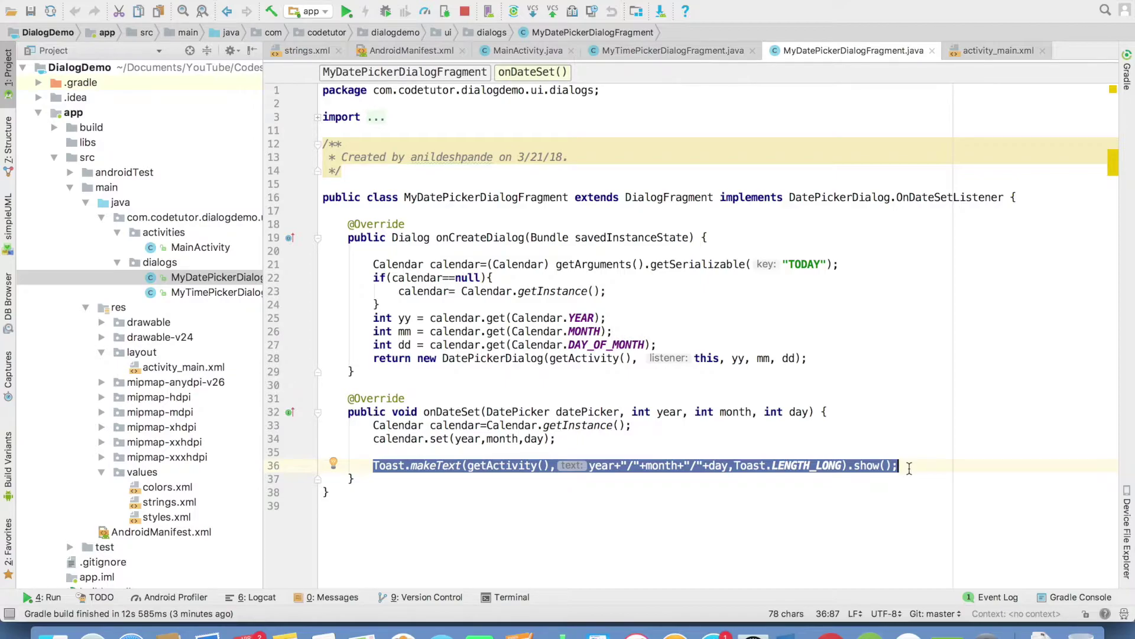
Switch to MainActivity, find the buttonDatePicker case in onClick and jump to showDatePickerDialog
left_click(525, 50)
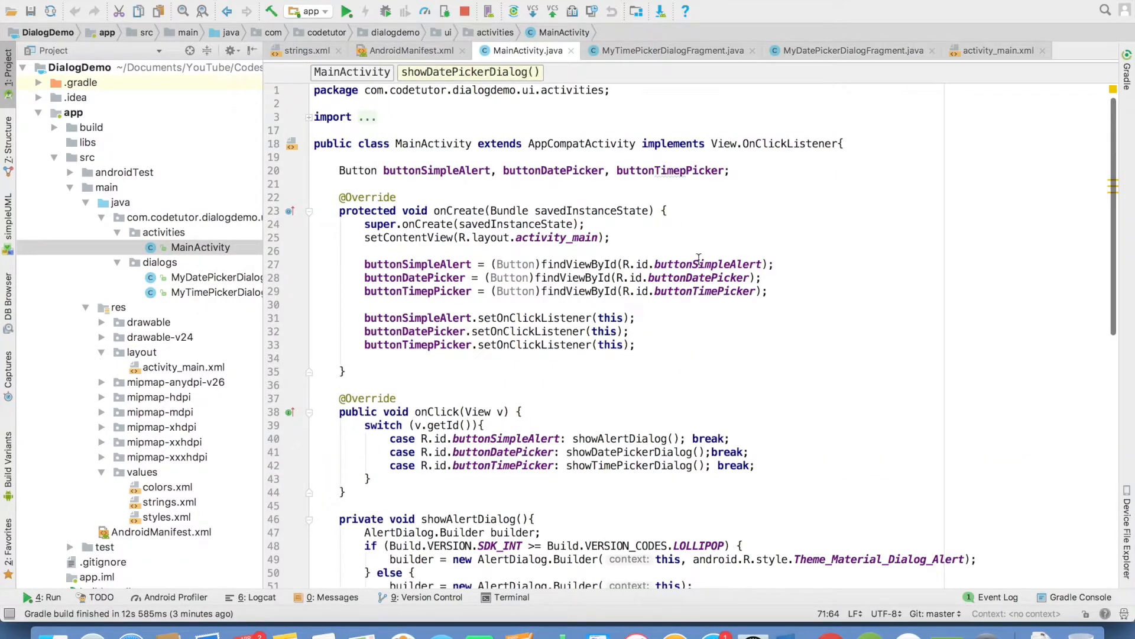
scroll("down", 3)
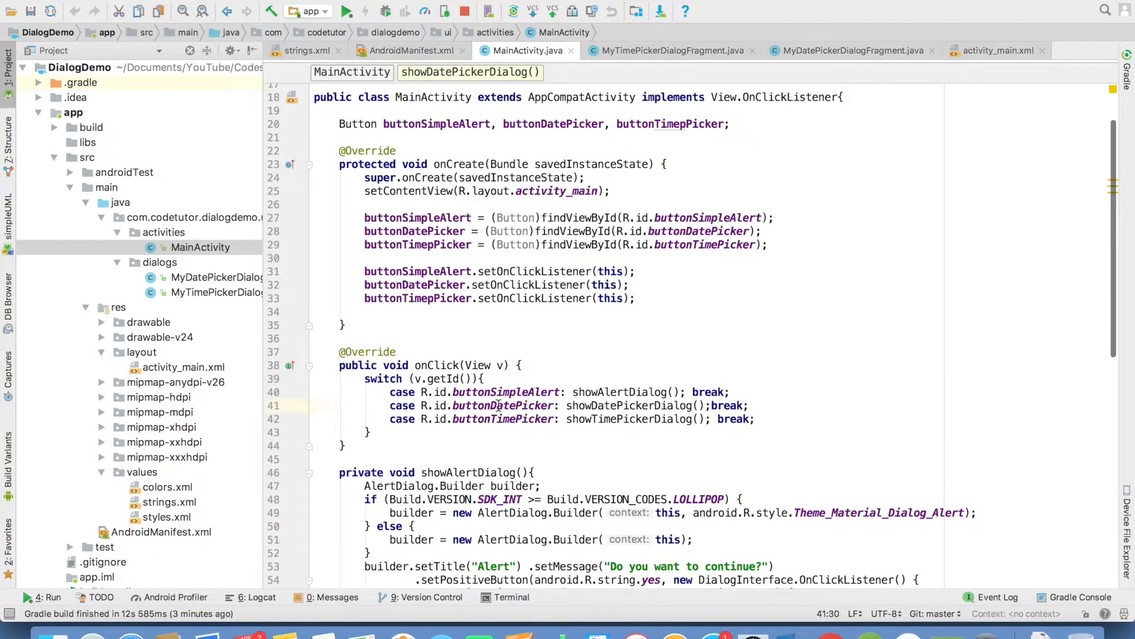
double_click(502, 406)
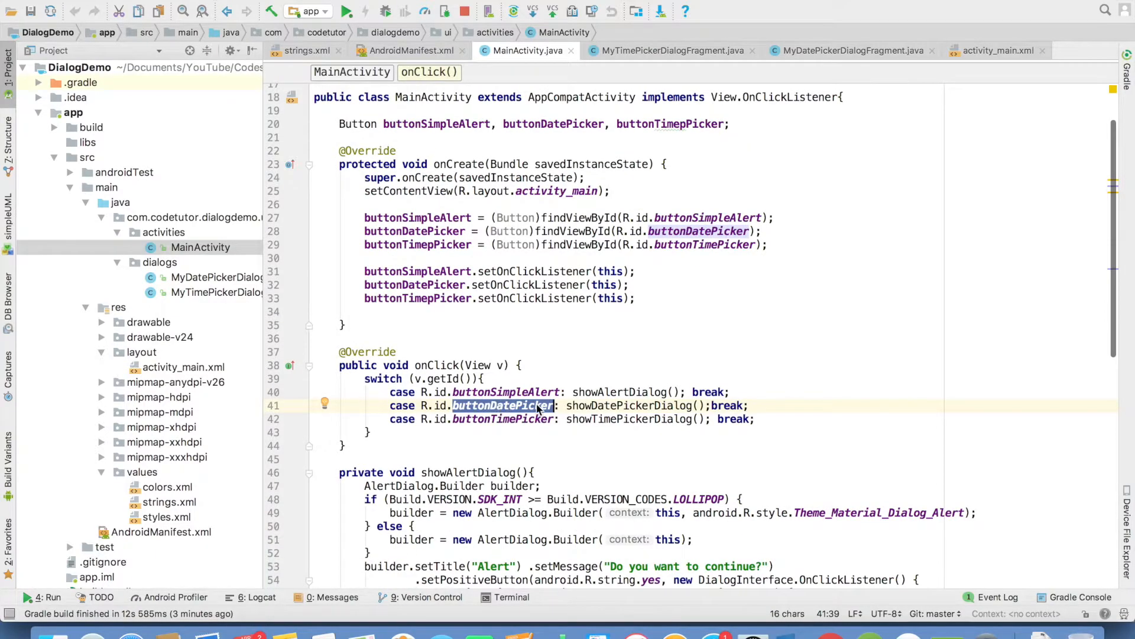
mouse_move(628, 405)
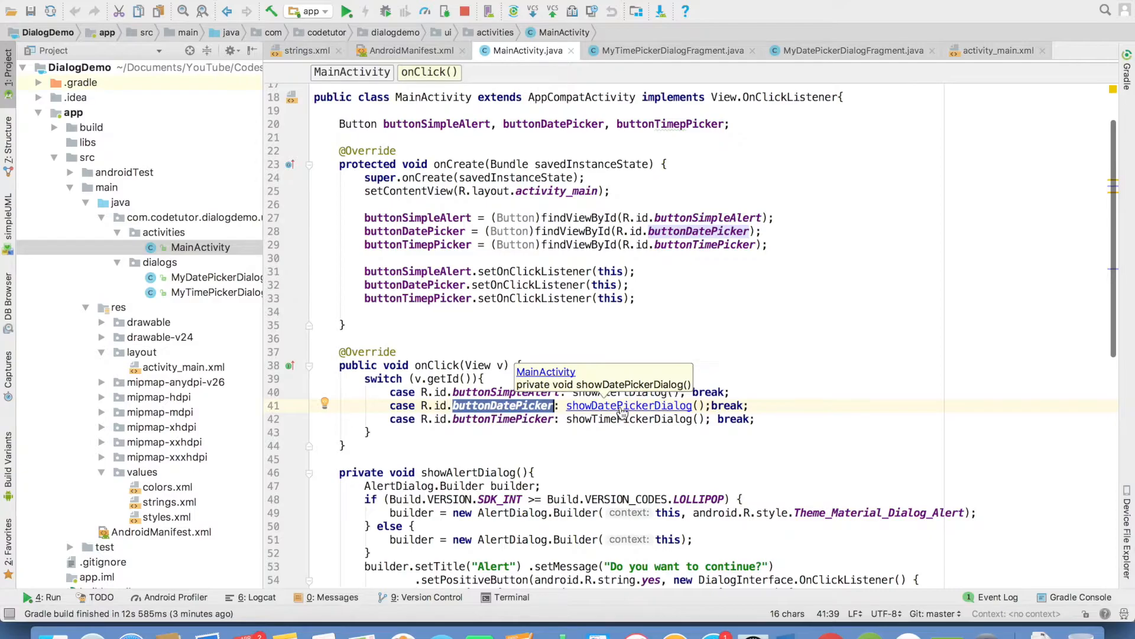
left_click(627, 405)
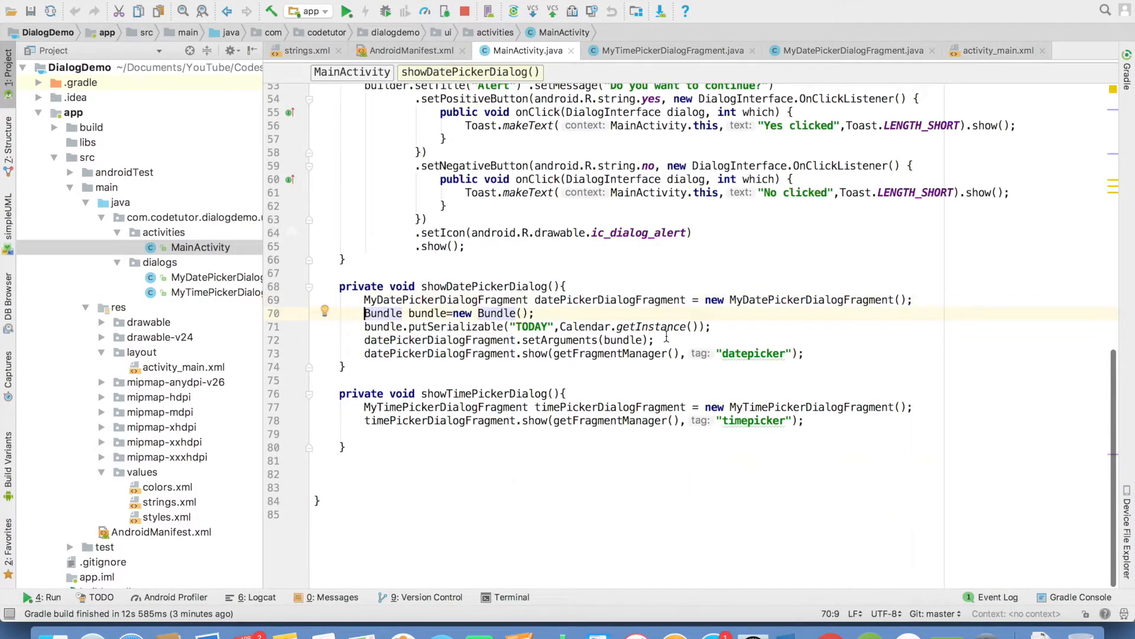
left_click(712, 326)
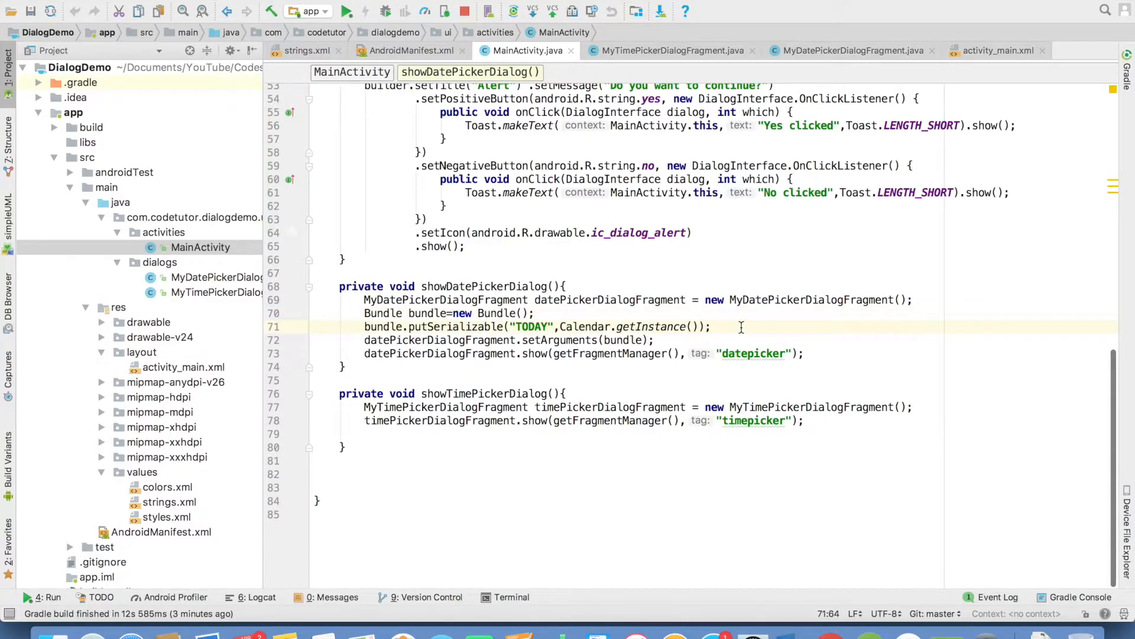
left_click(593, 341)
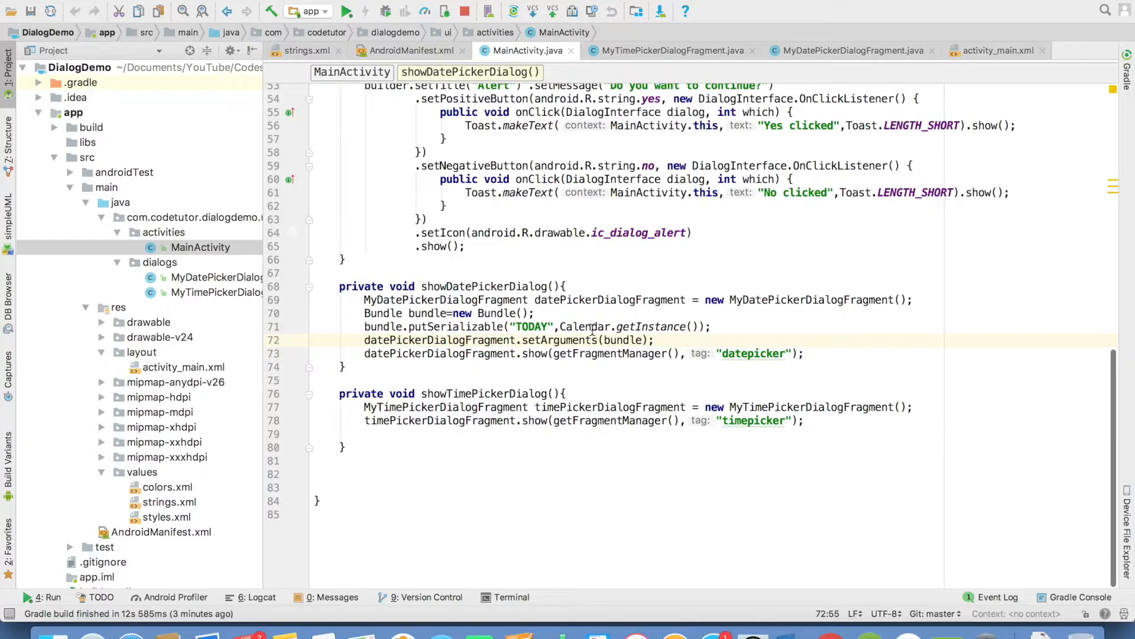
double_click(440, 339)
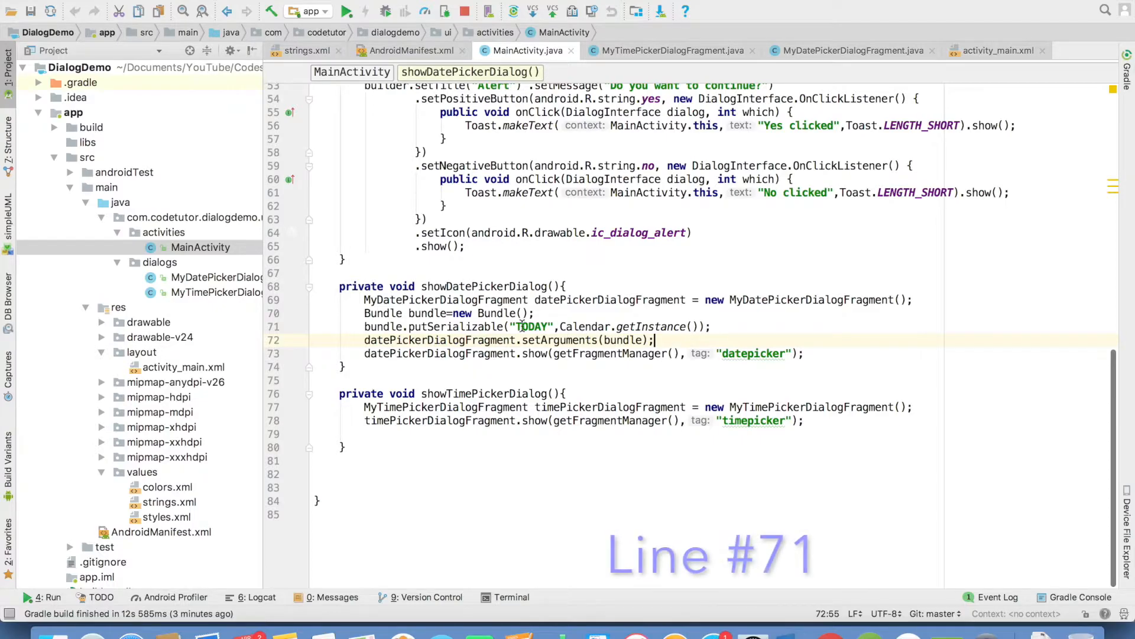
double_click(531, 326)
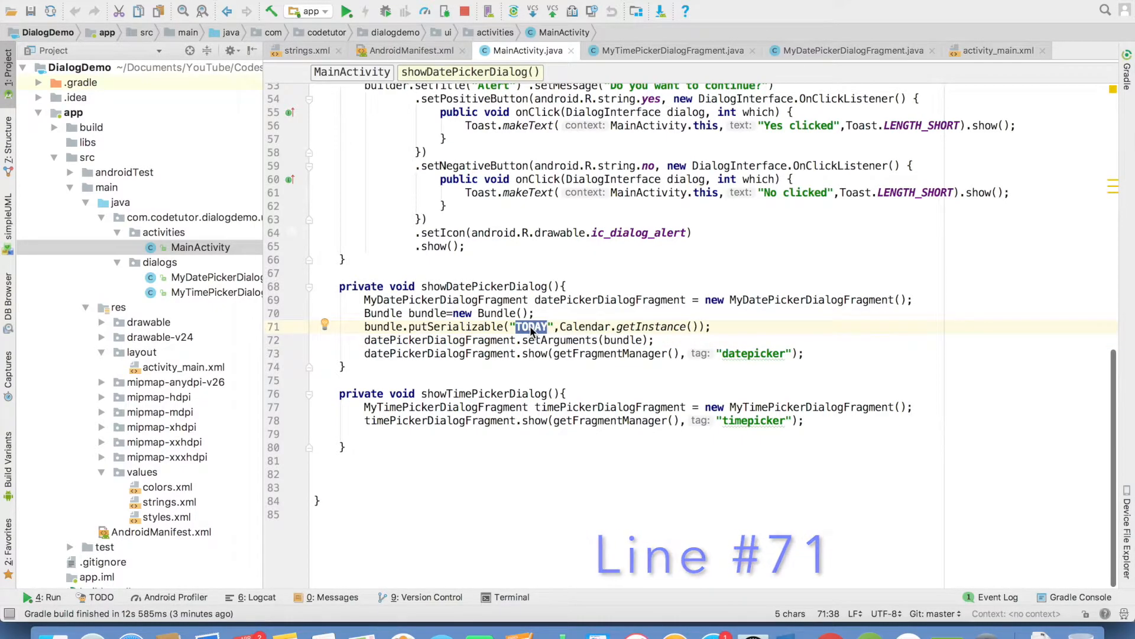
left_click(850, 49)
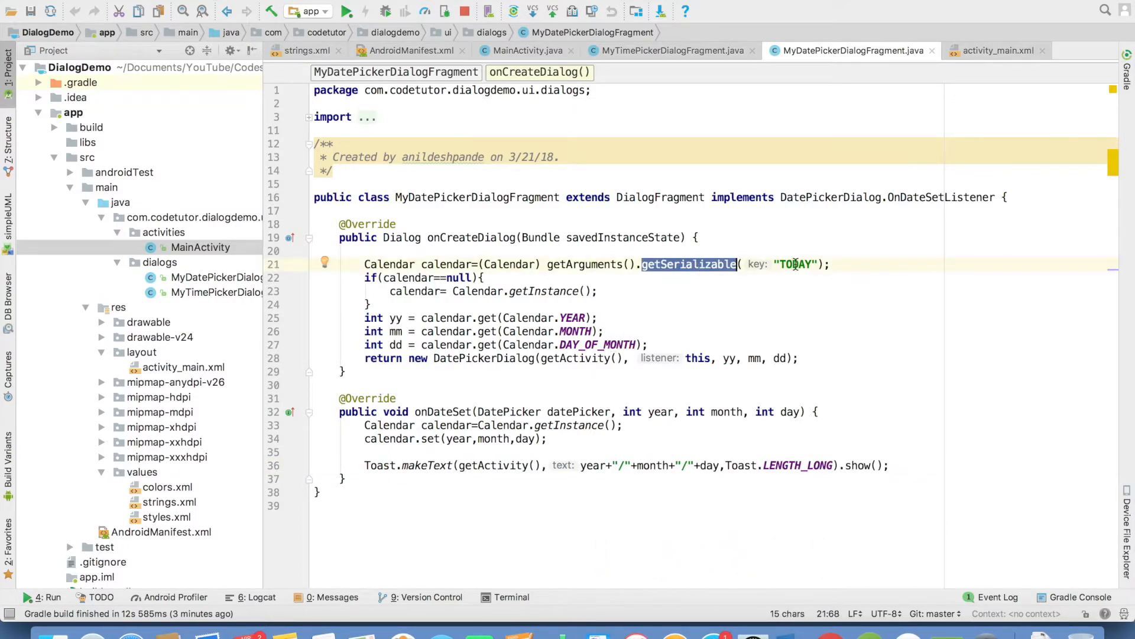
left_click(525, 50)
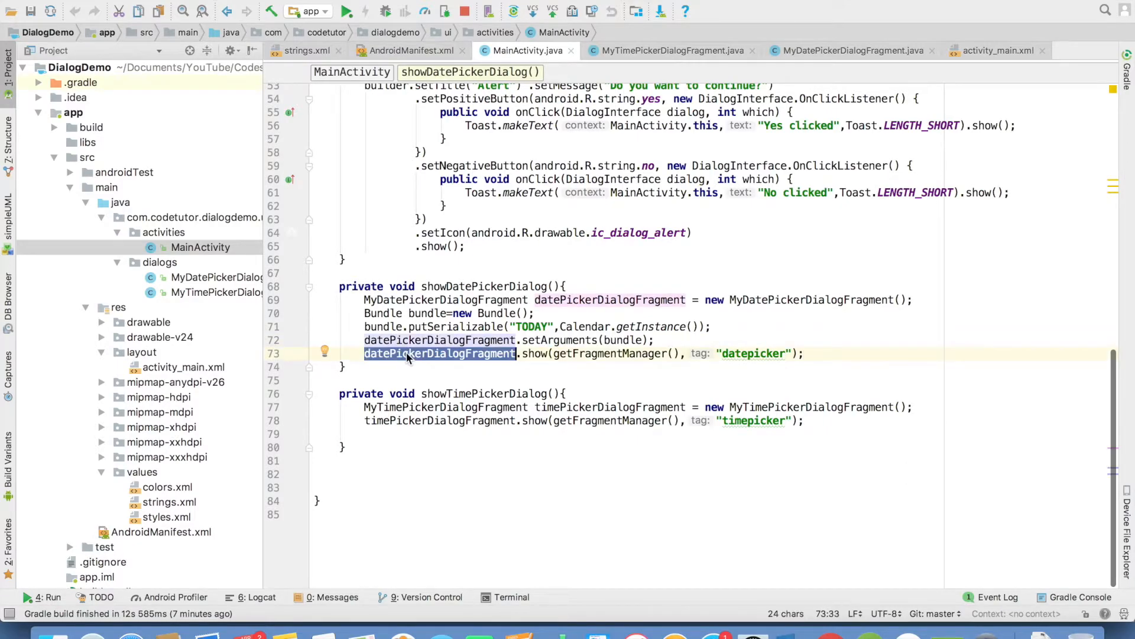
double_click(534, 354)
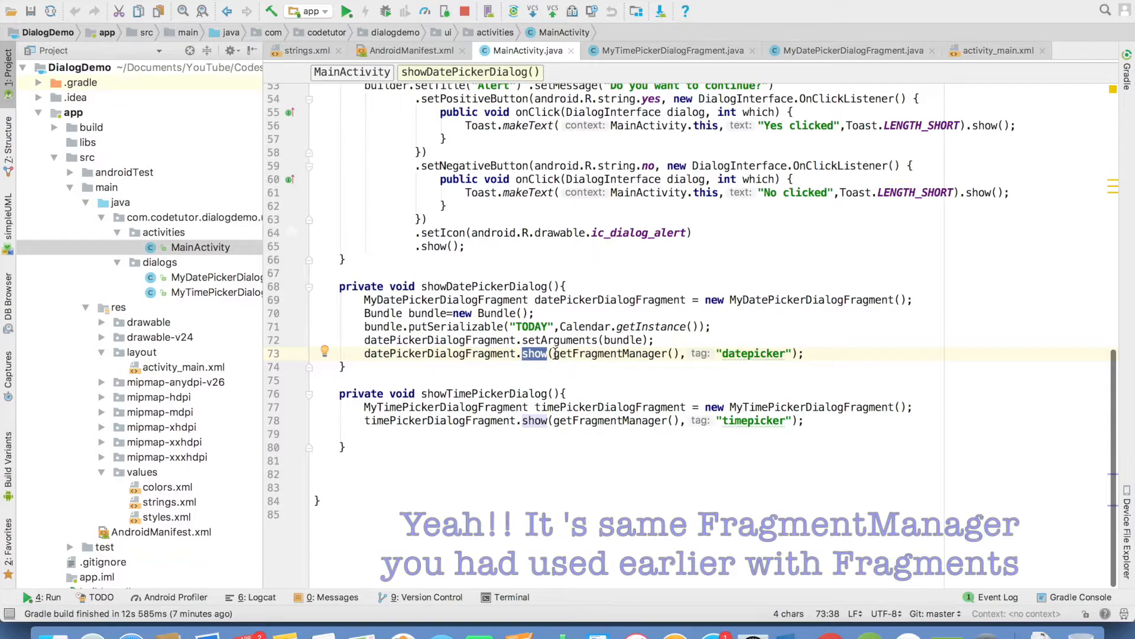
Launch the date picker via BUTTON DATEPICKER, choose February 5, 2018 and confirm to get the 2018/1/5 toast
double_click(754, 353)
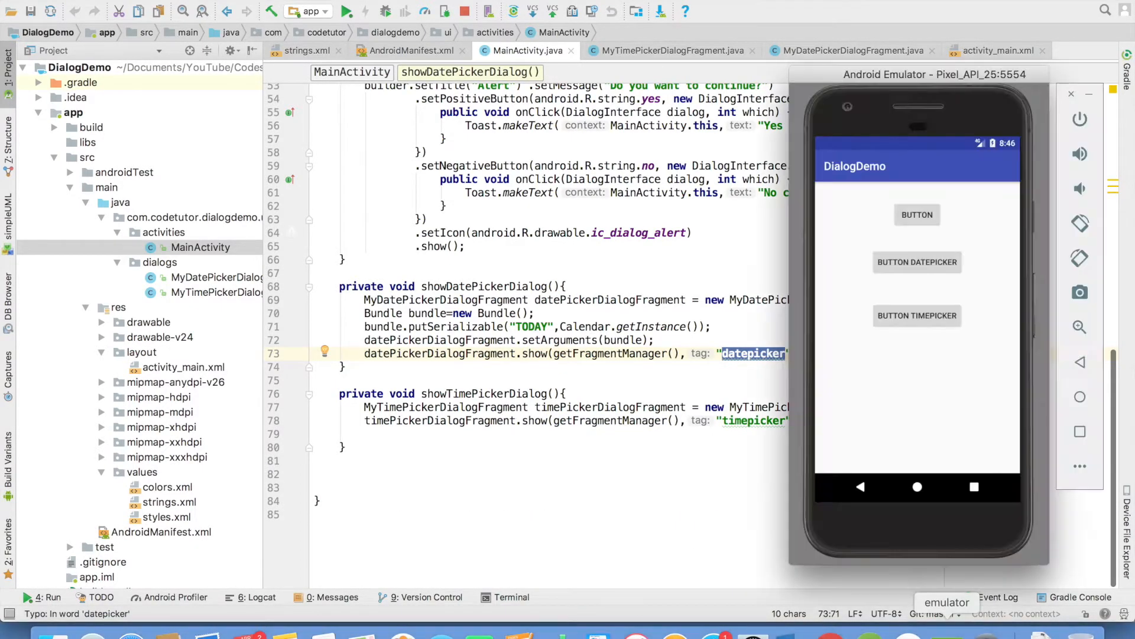
left_click(916, 261)
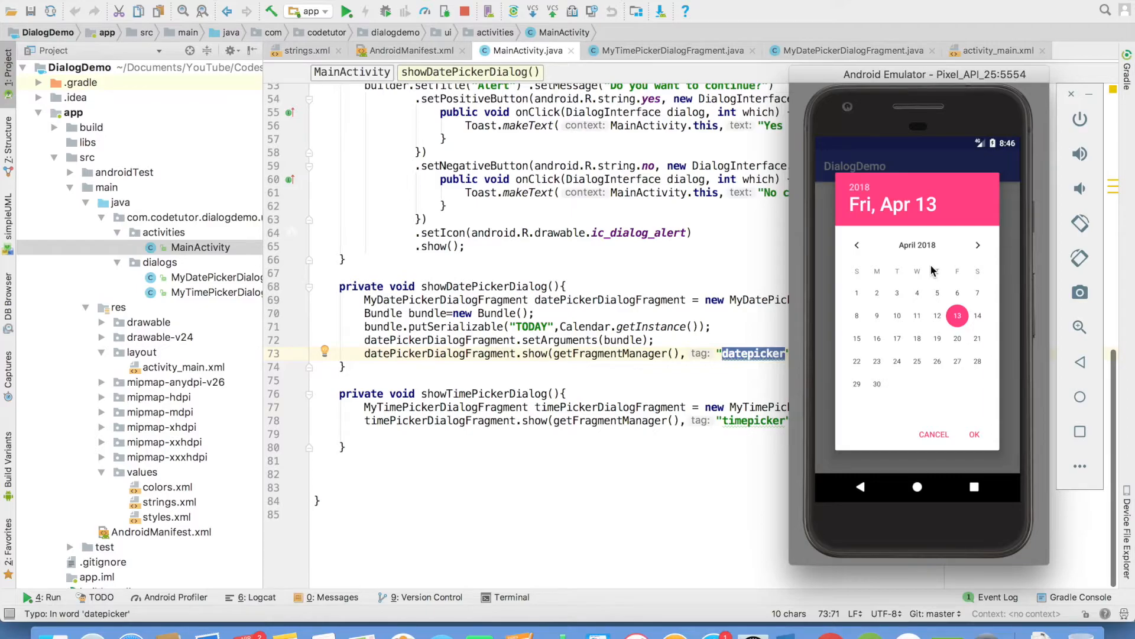
mouse_move(882, 365)
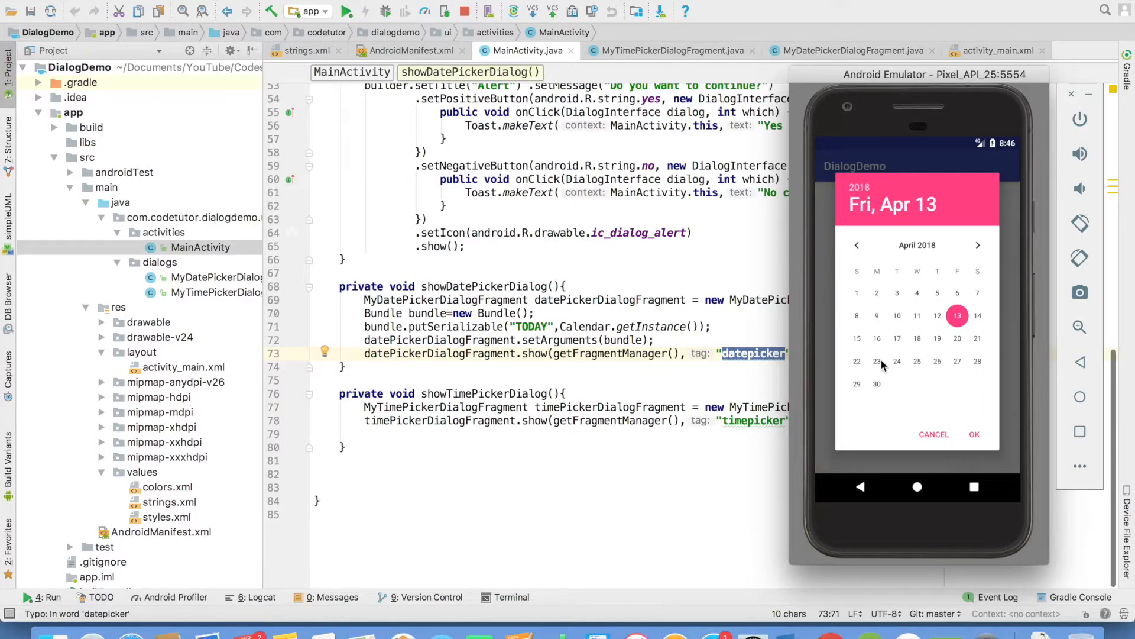
left_click(897, 292)
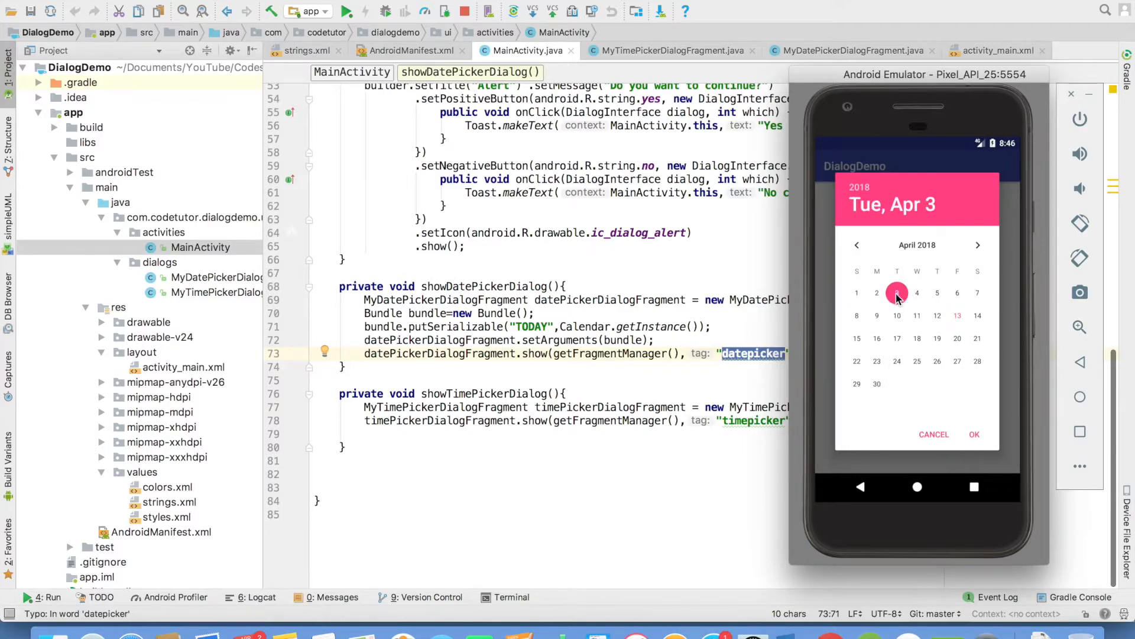
left_click(857, 243)
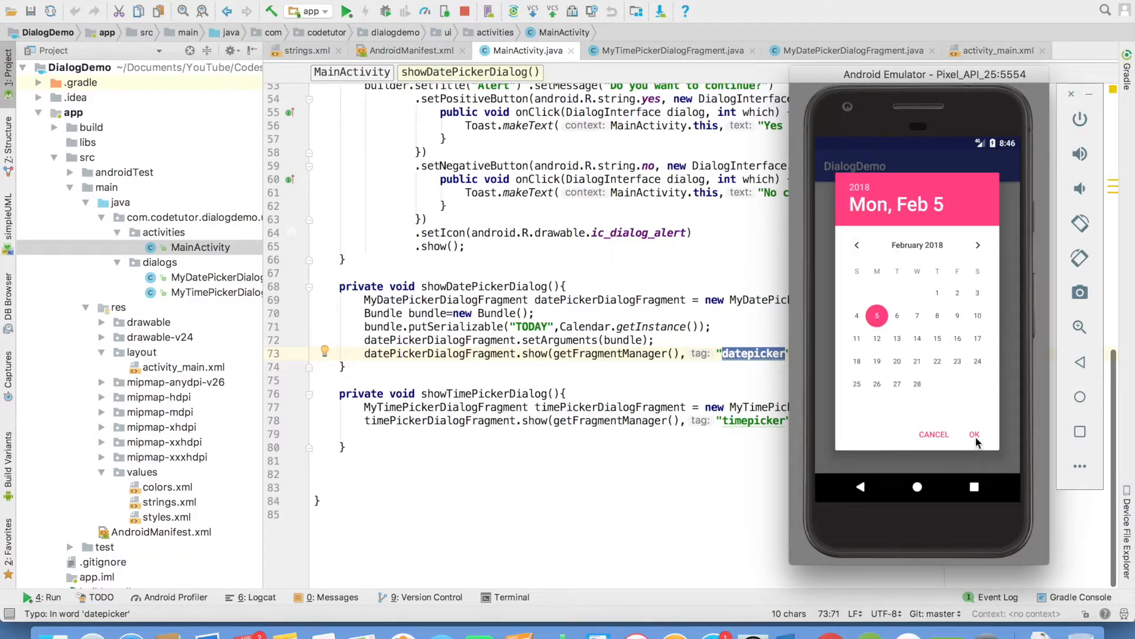
left_click(974, 434)
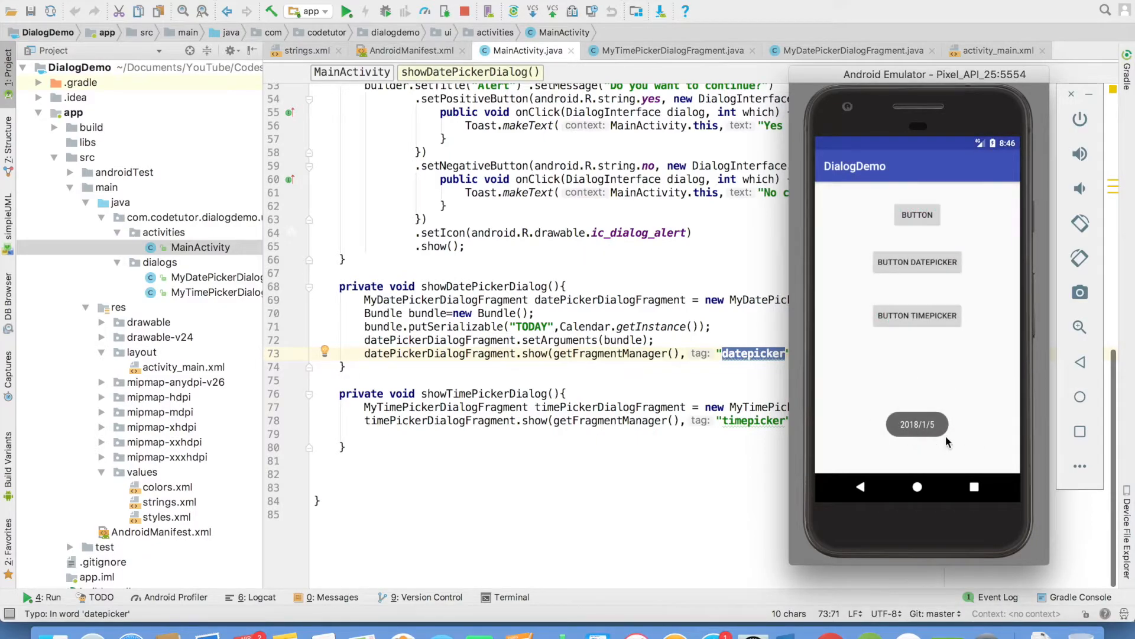
left_click(850, 51)
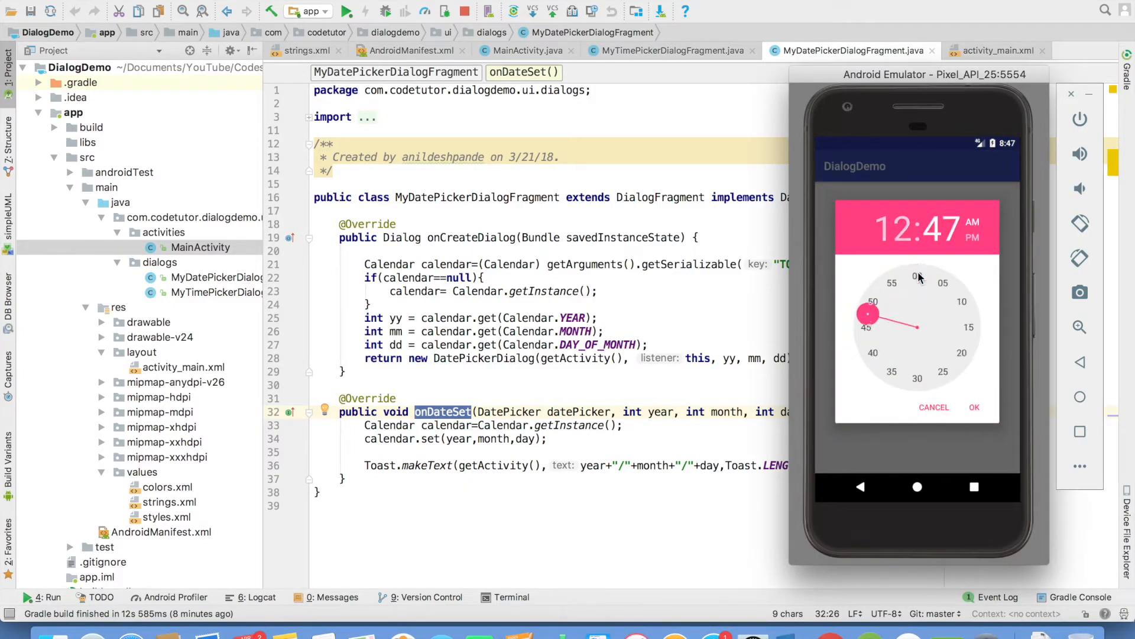
Review MyTimePickerDialogFragment's class declaration extending DialogFragment with its listener interface
left_click(214, 292)
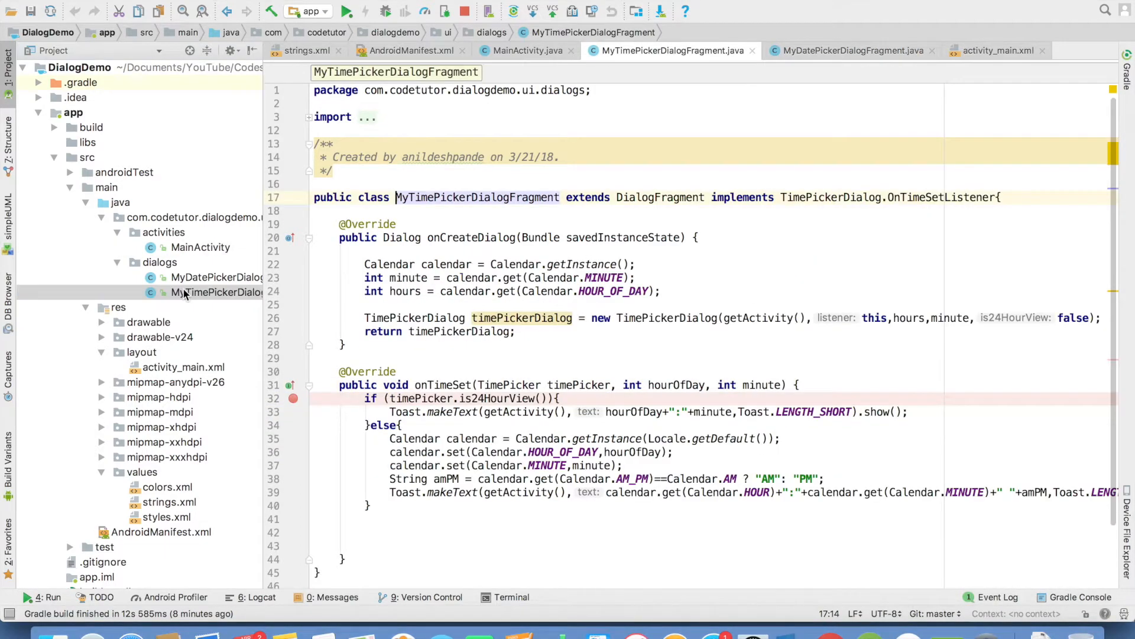
double_click(660, 198)
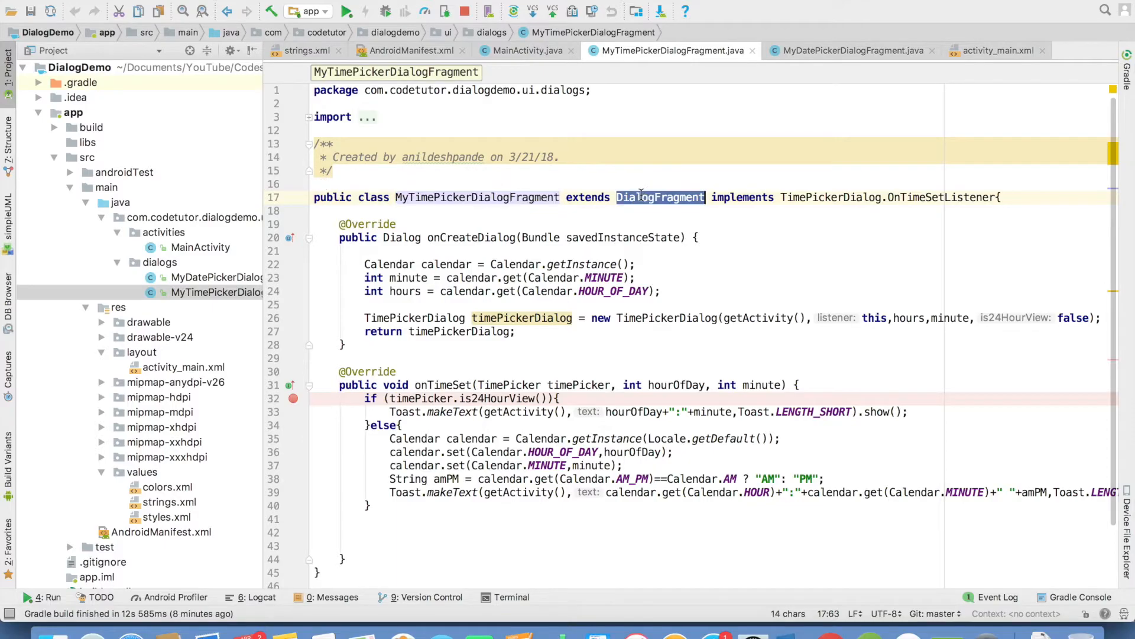
left_click(782, 198)
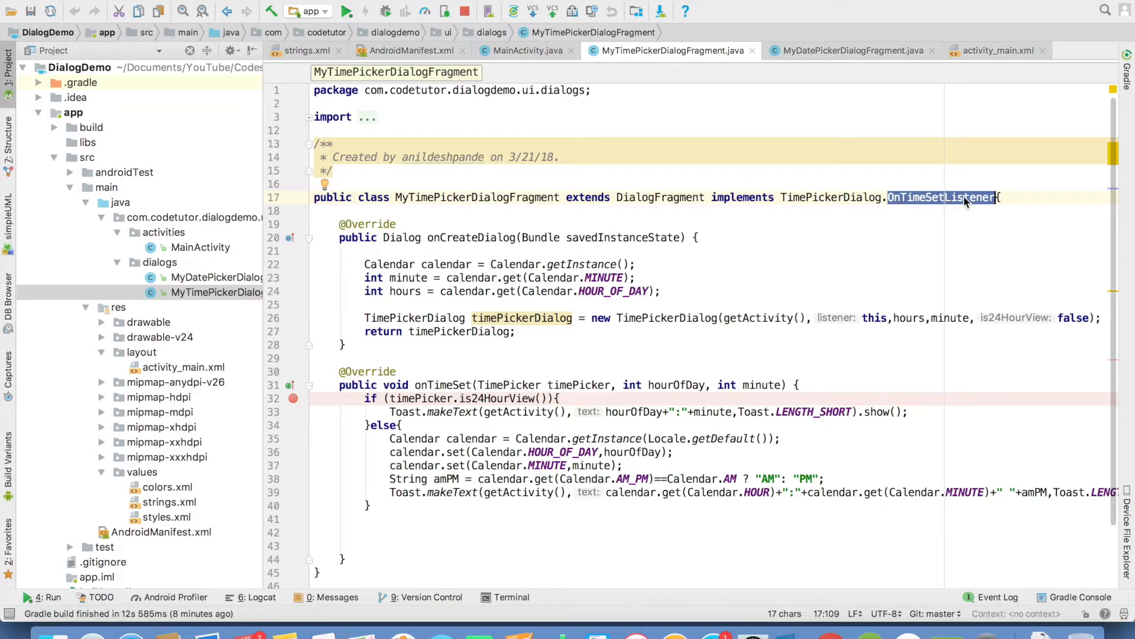
Review the onTimeSet handler and the is24HourView check and current-hour read in onCreateDialog
double_click(443, 384)
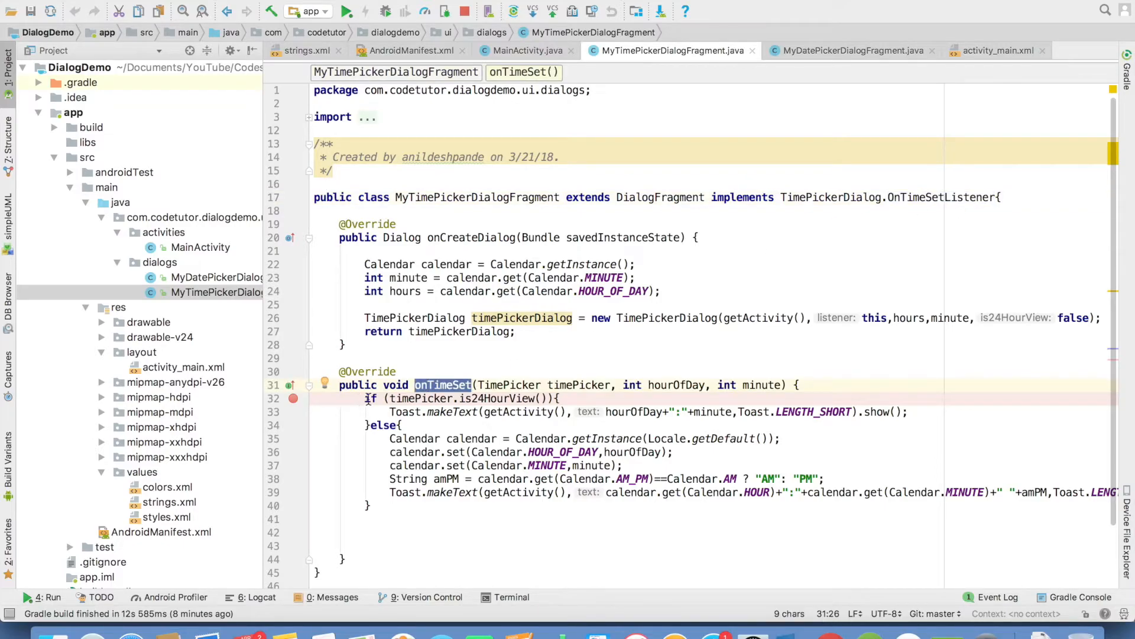
double_click(496, 398)
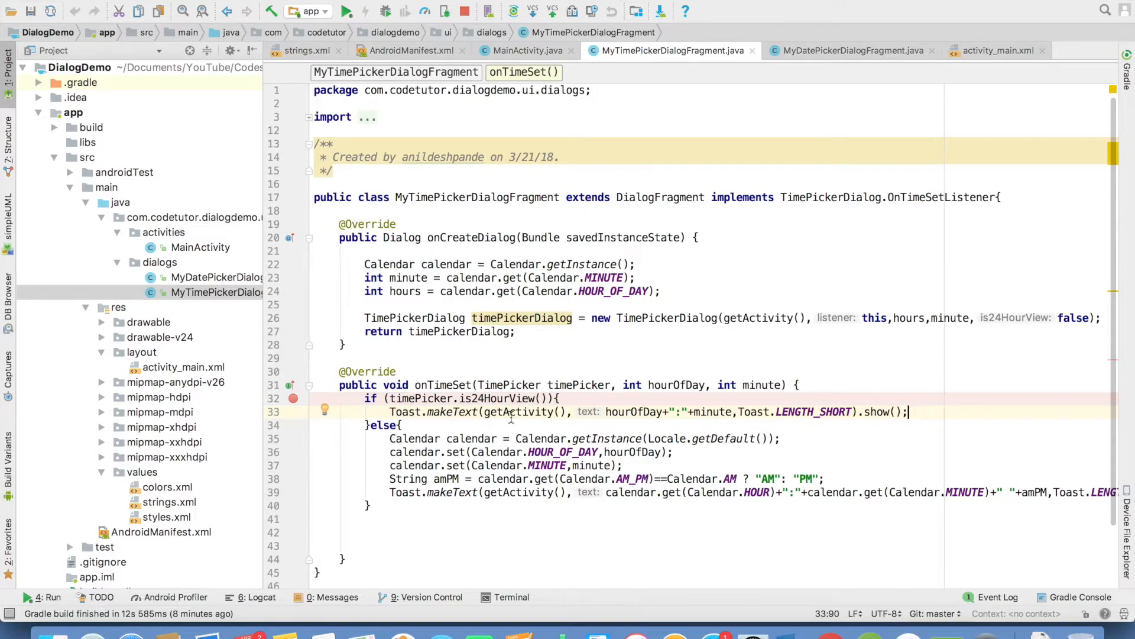
left_click(366, 398)
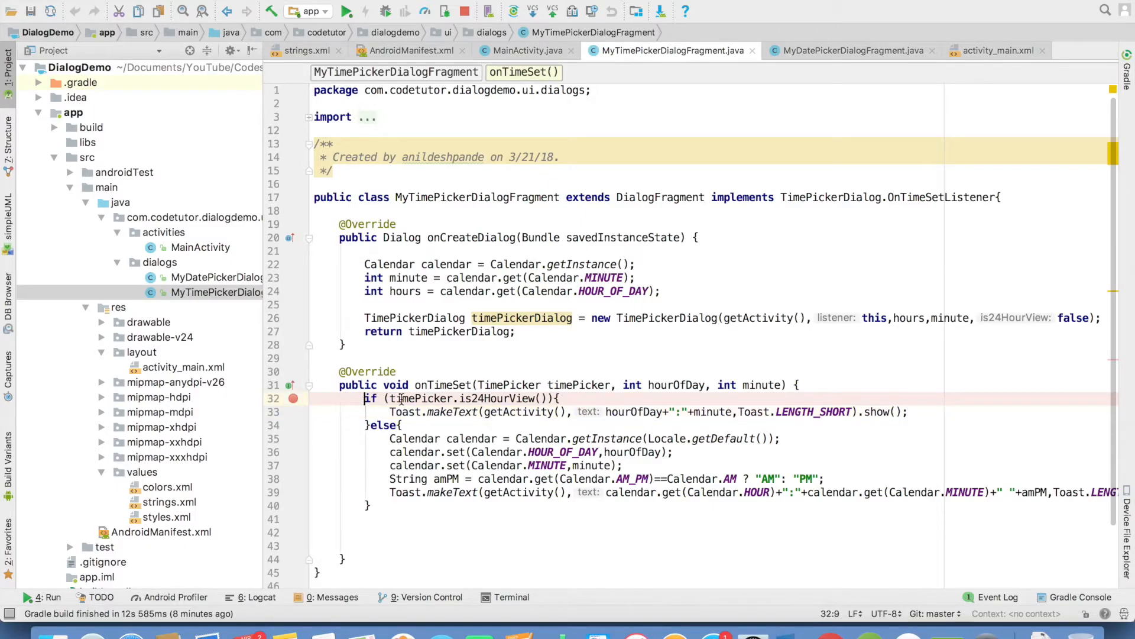
left_click(478, 399)
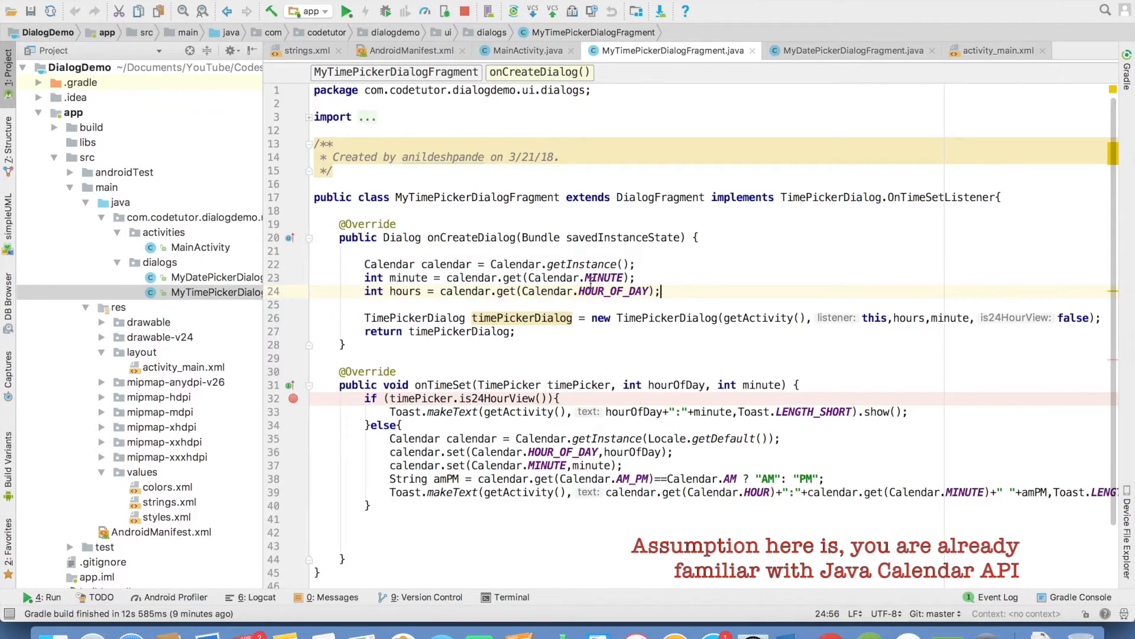
double_click(611, 290)
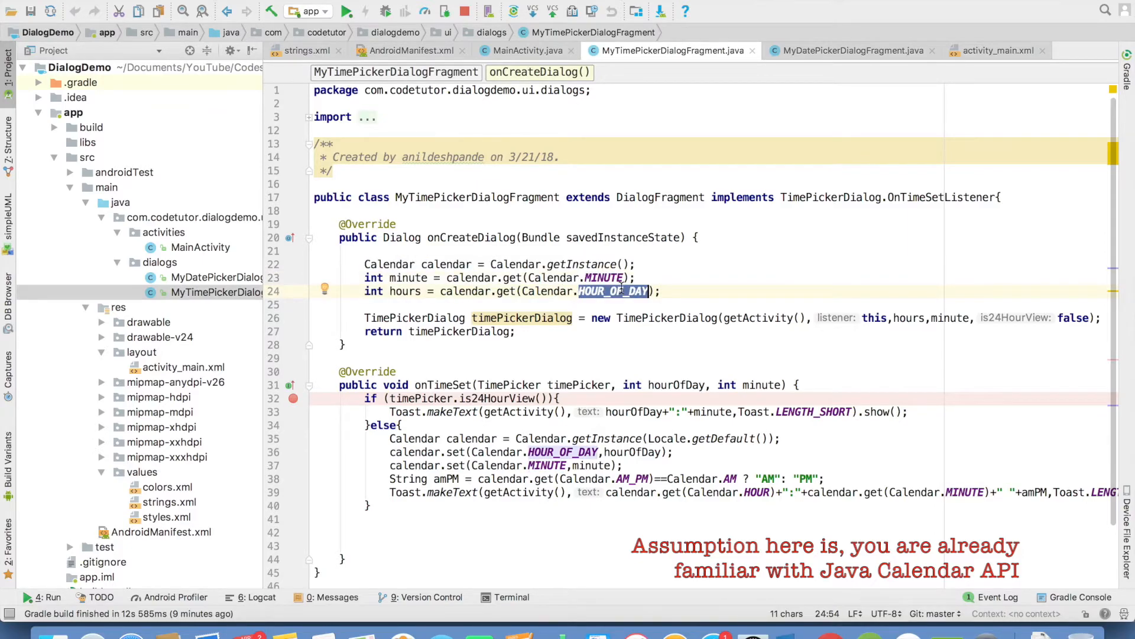
double_click(909, 317)
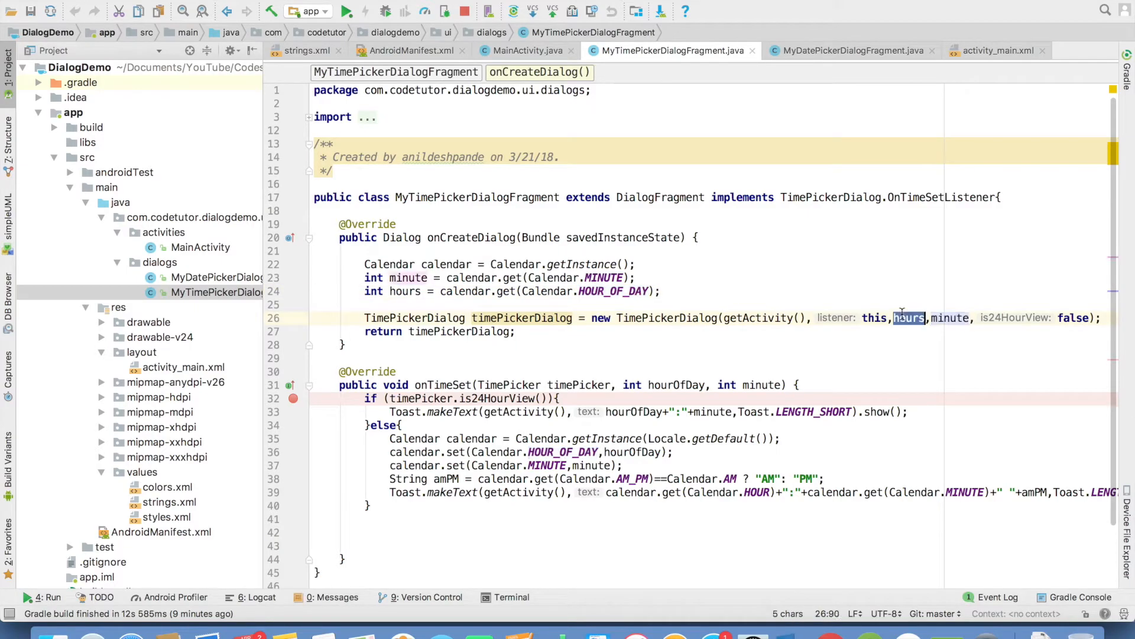
double_click(666, 317)
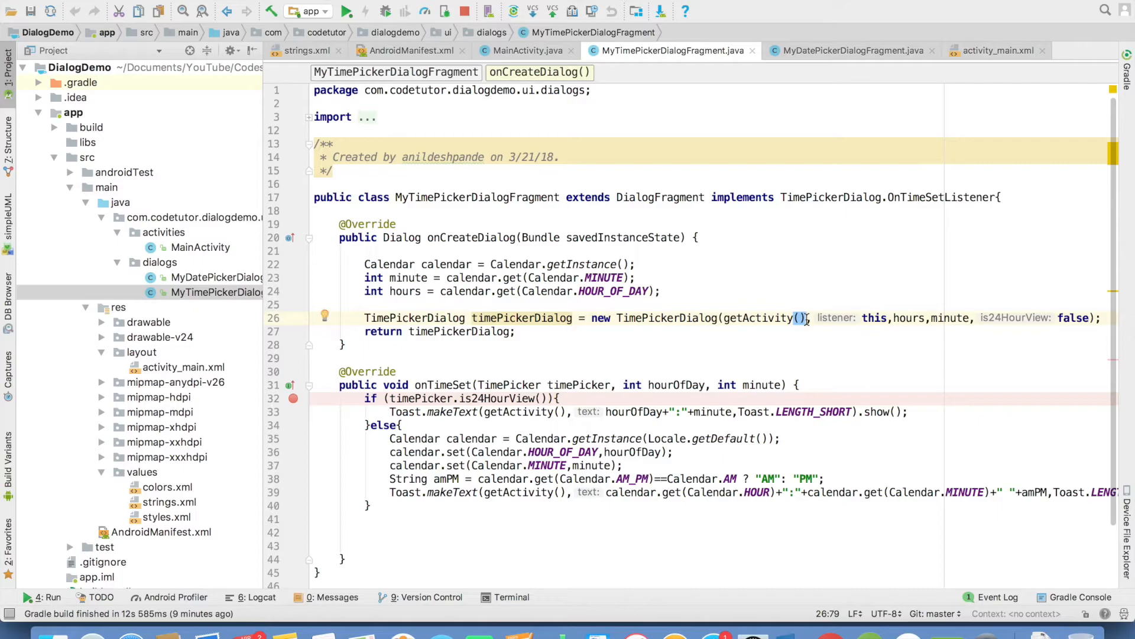
double_click(941, 197)
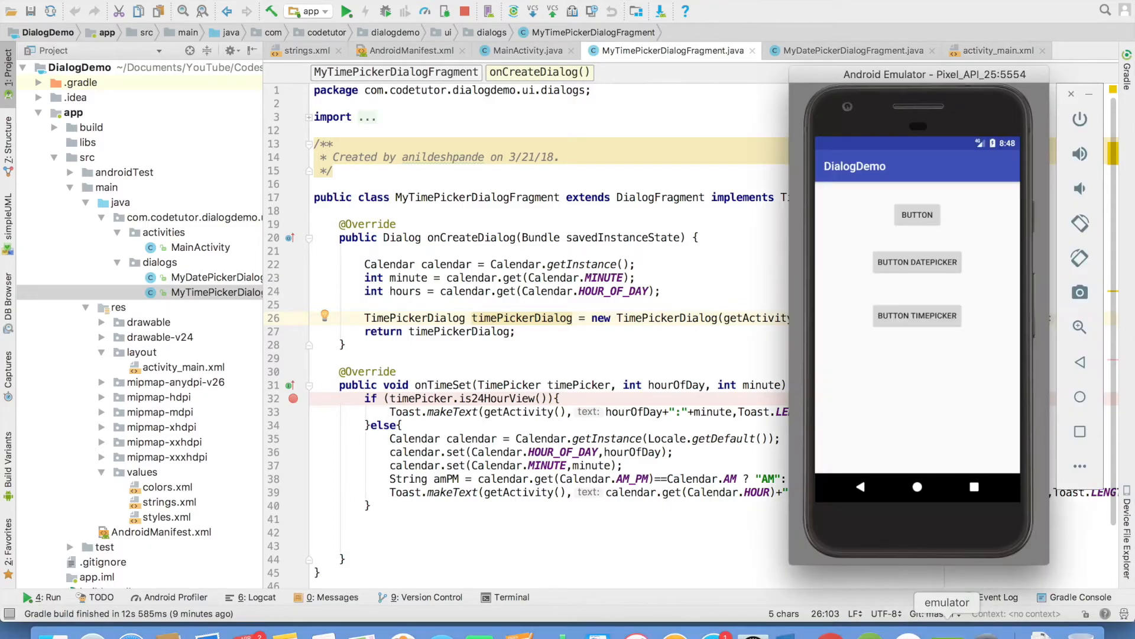
left_click(916, 314)
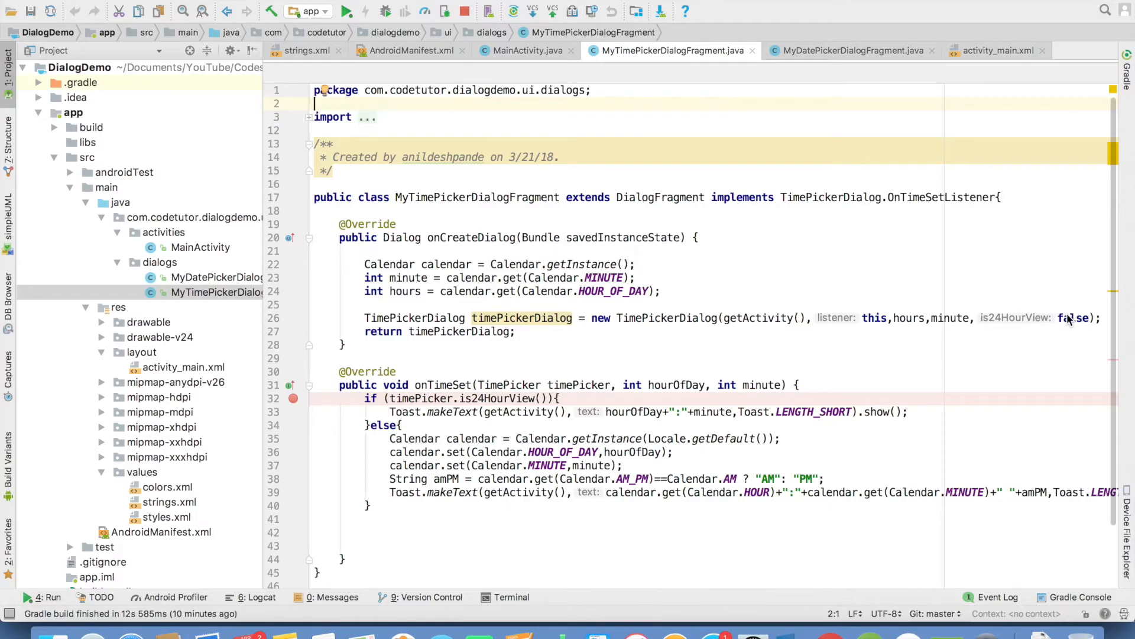
double_click(1075, 317)
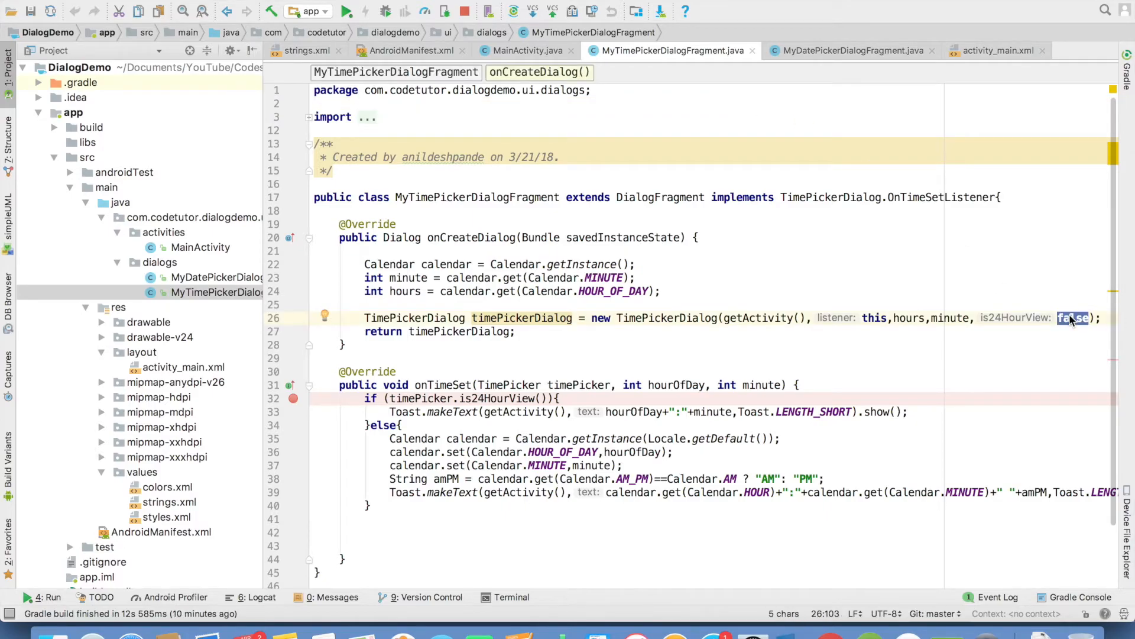
left_click(527, 49)
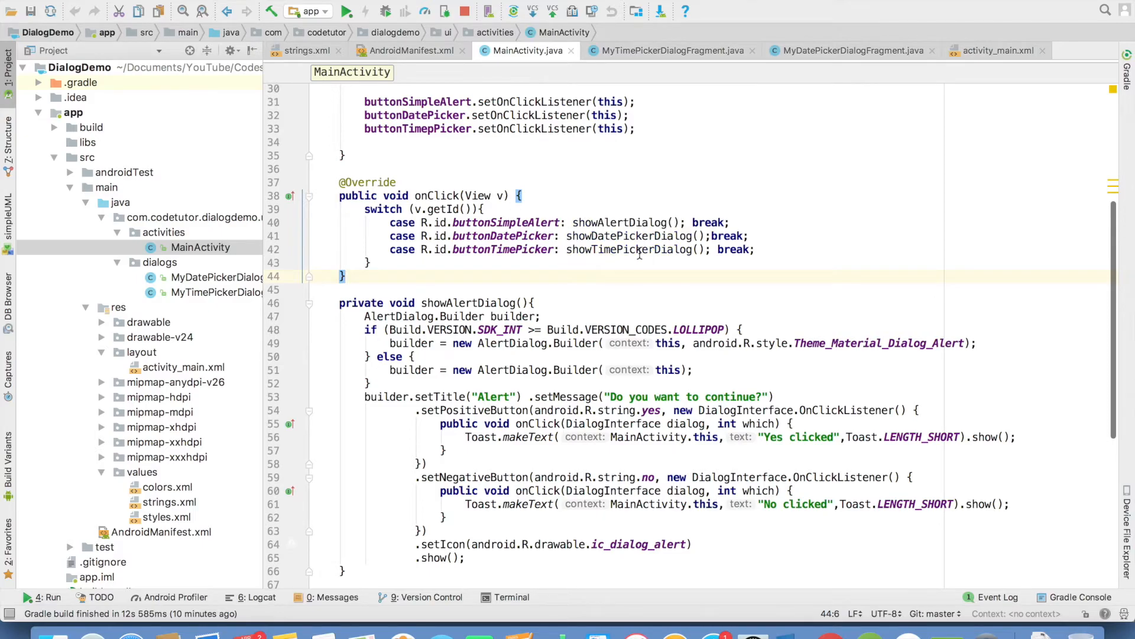
Scroll MainActivity to review the showTimePickerDialog method alongside showDatePickerDialog
scroll("down", 3)
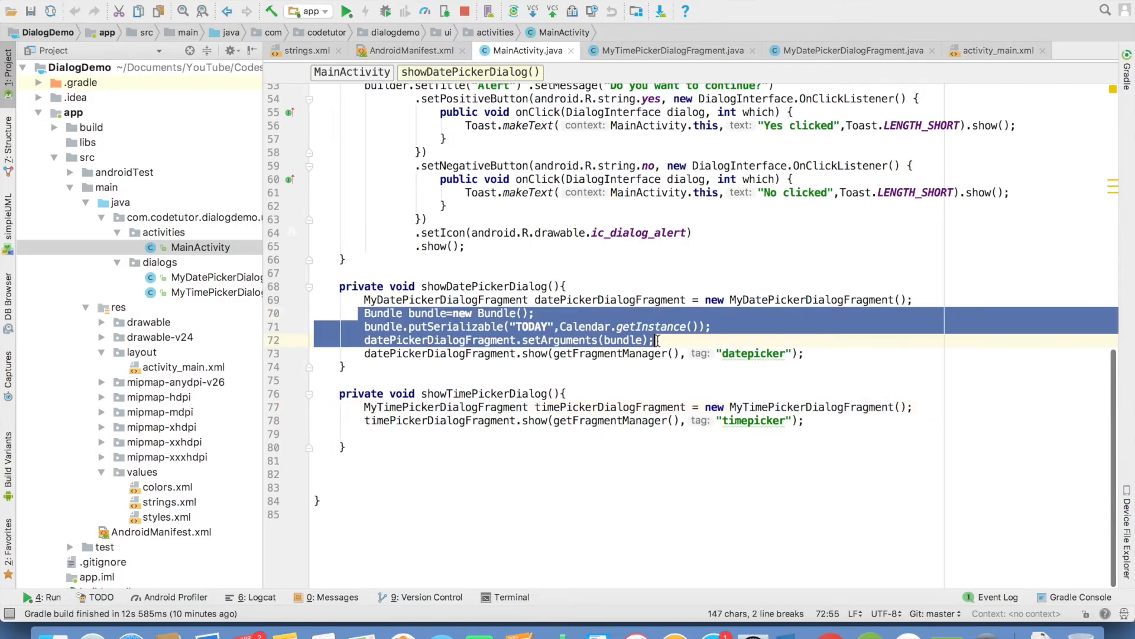
left_click(364, 406)
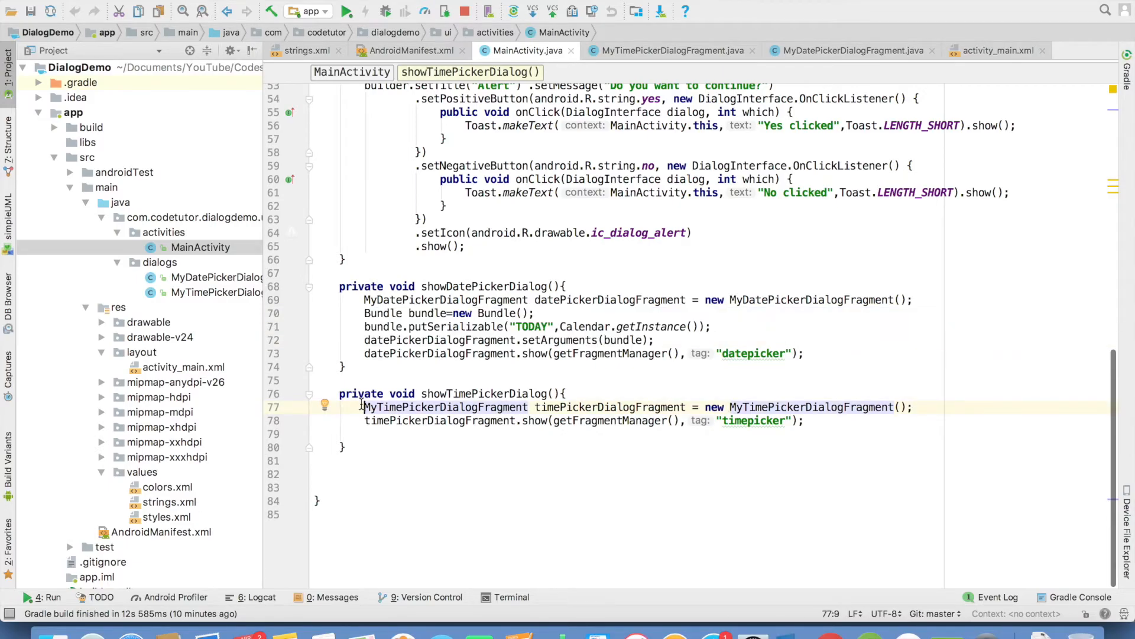
double_click(610, 405)
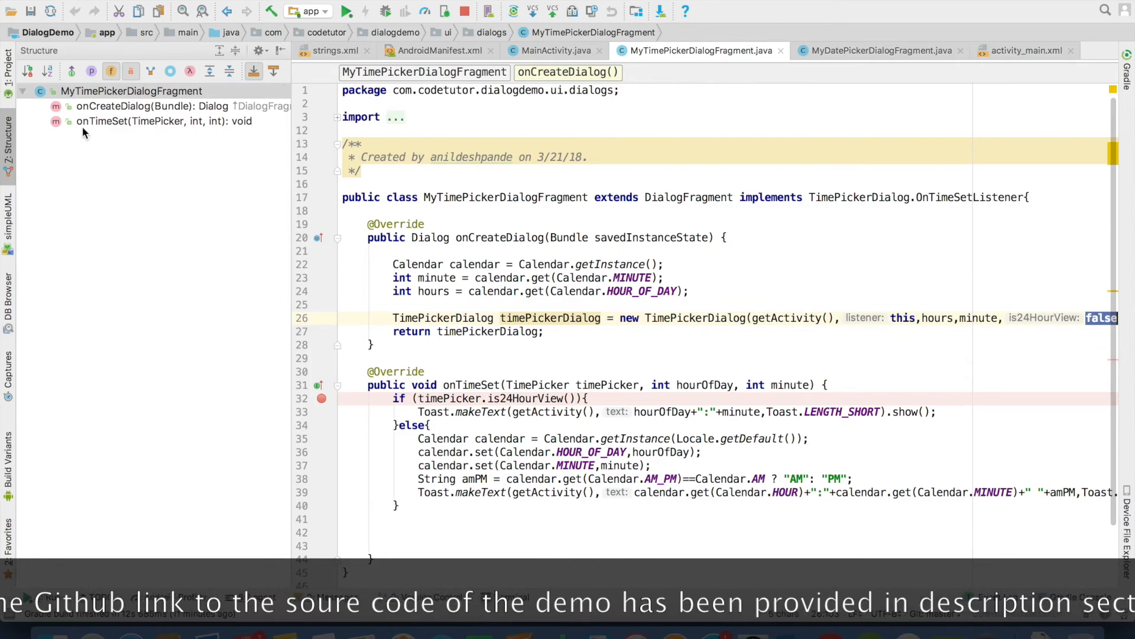
Return to MyDatePickerDialogFragment and focus the DatePickerDialog returned from onCreateDialog
left_click(879, 51)
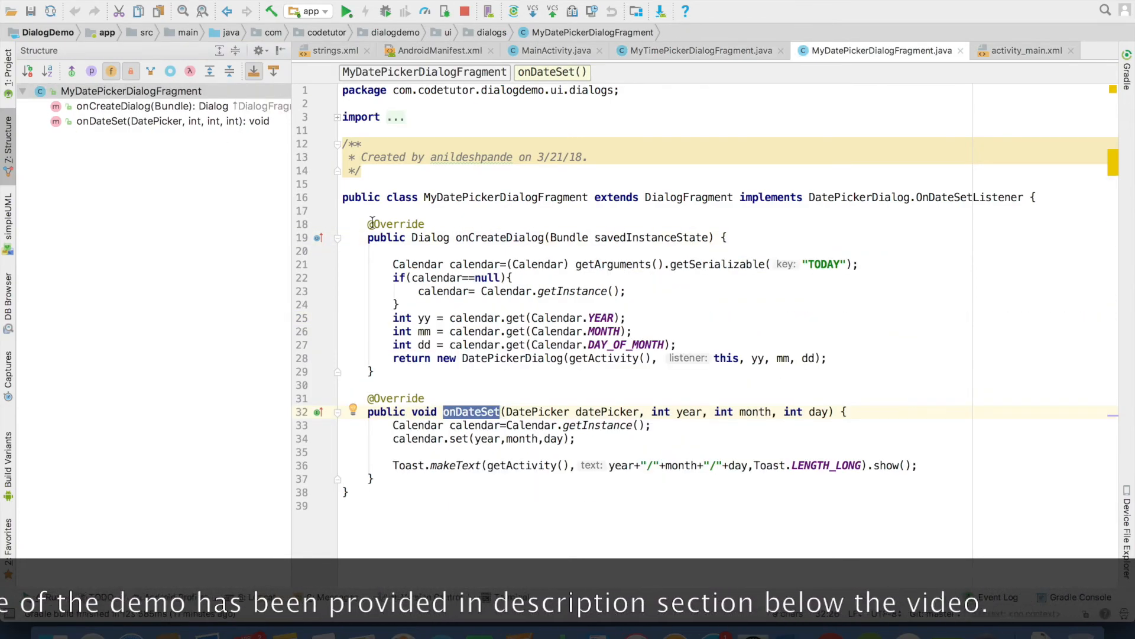
double_click(430, 237)
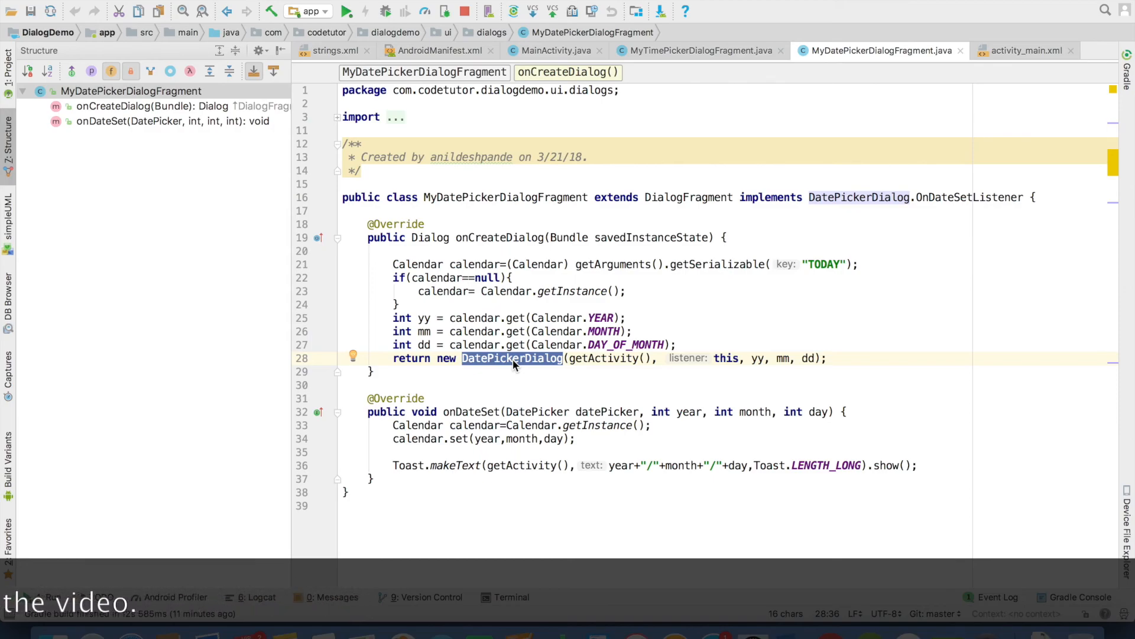
mouse_move(781, 20)
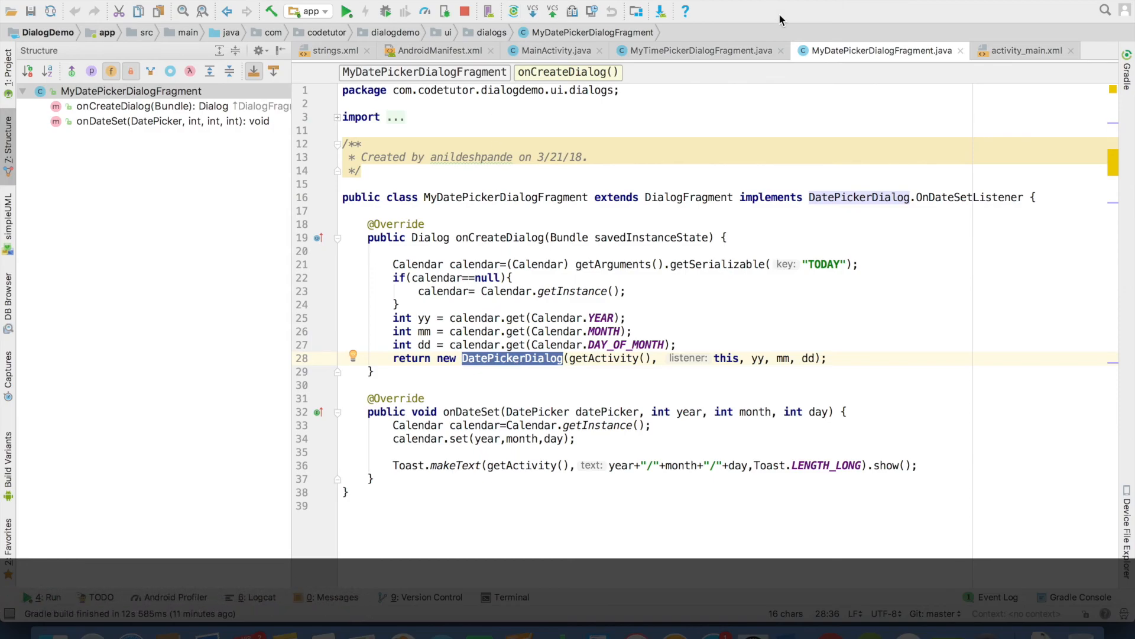